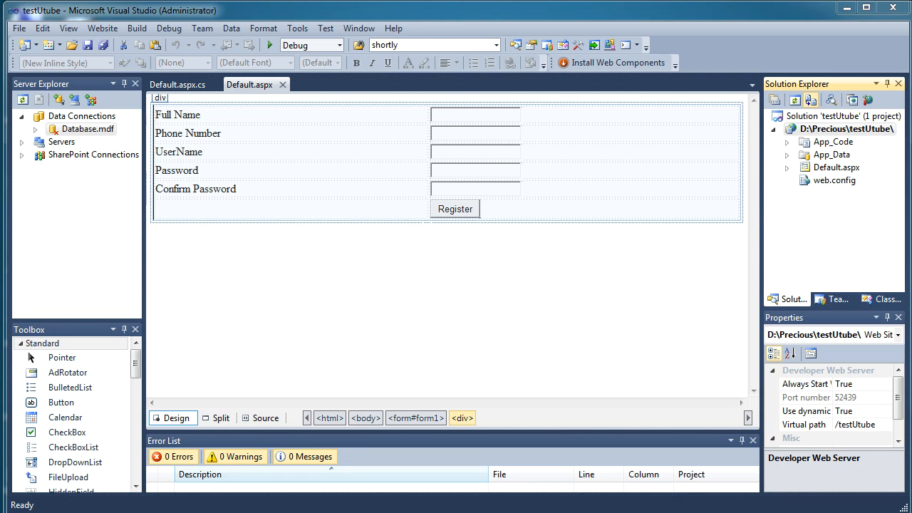
mouse_move(848, 186)
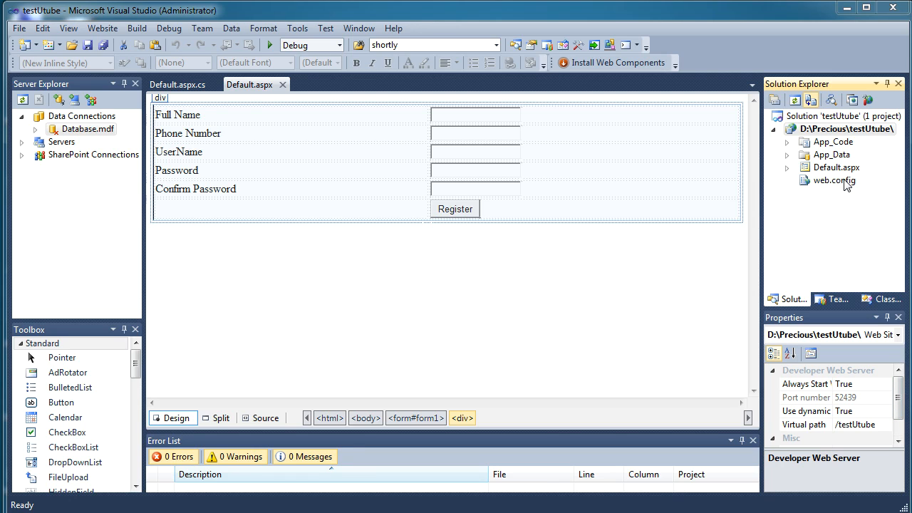
- Add a Web Form named page2.aspx to the testUtube website
right_click(846, 128)
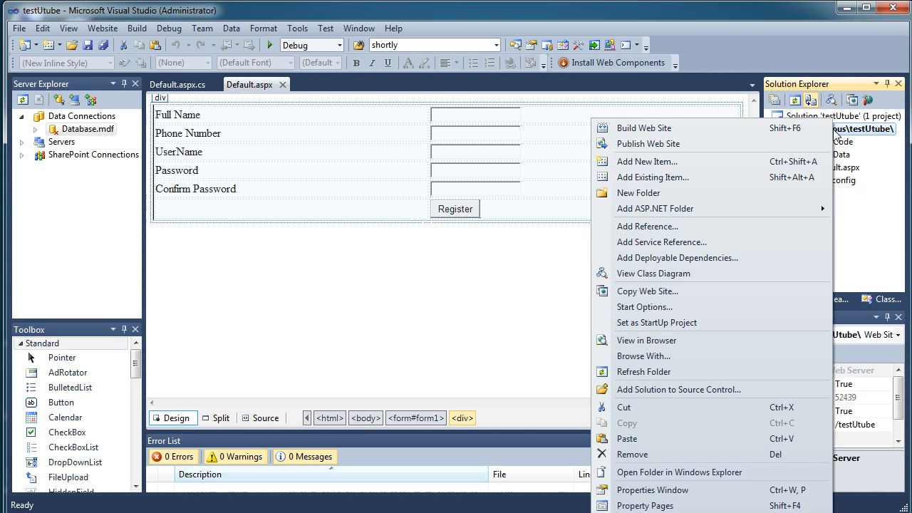
click(646, 161)
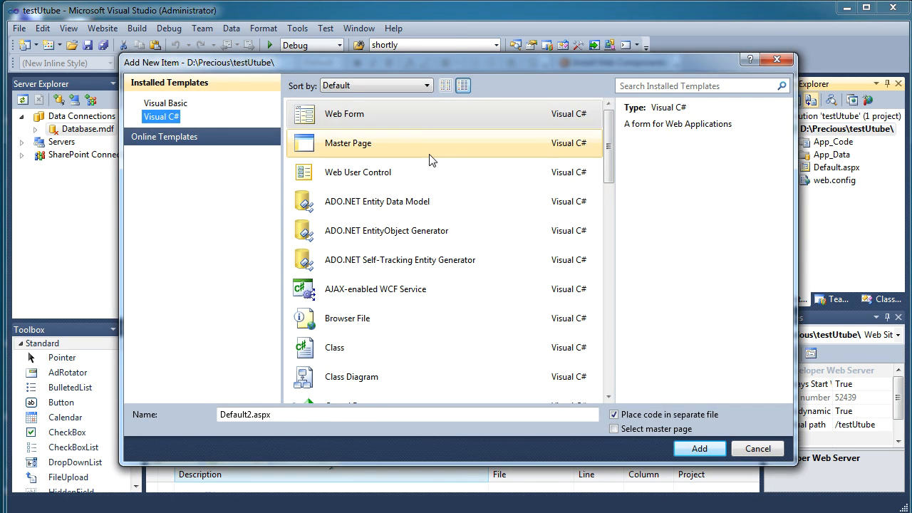
click(345, 113)
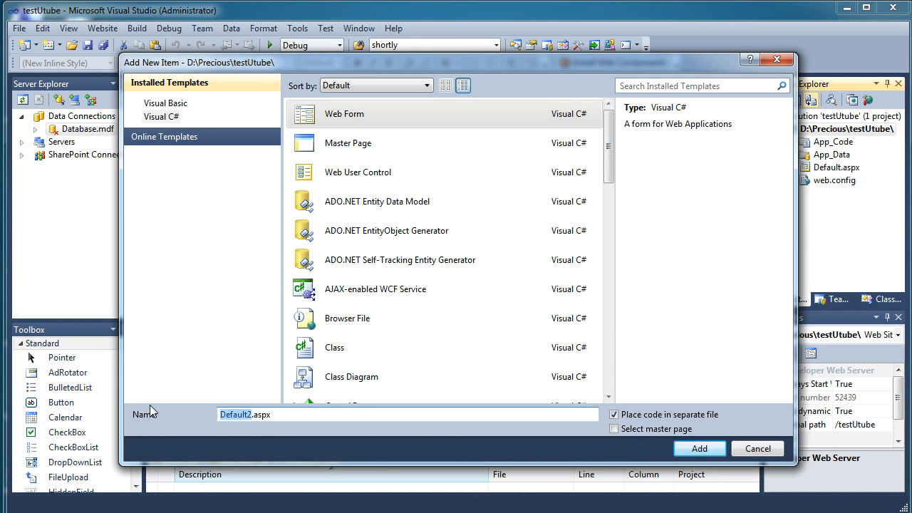
click(699, 448)
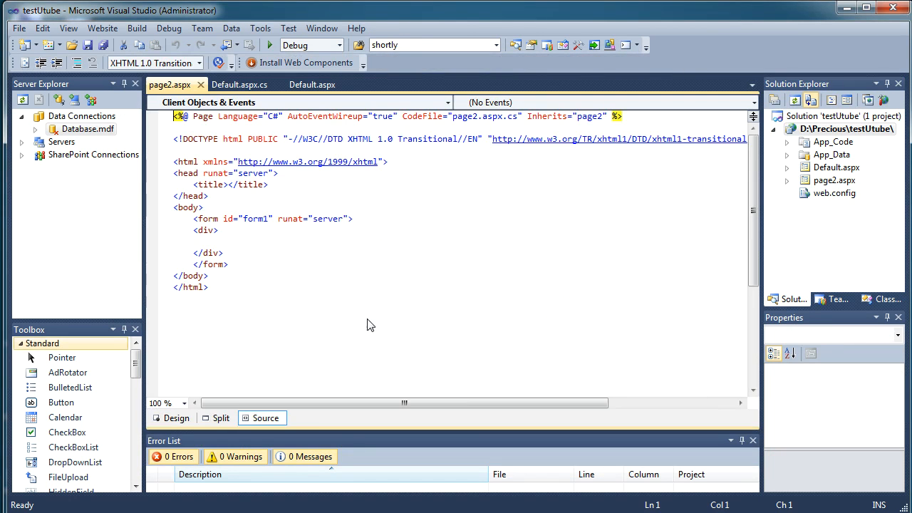
- Place a DropDownList on page2.aspx in Design view and save the page
click(177, 418)
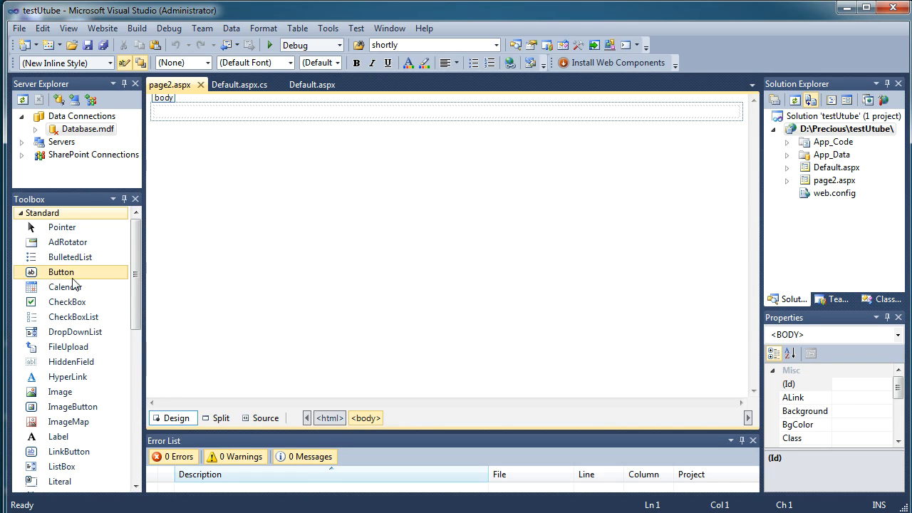
mouse_move(75, 332)
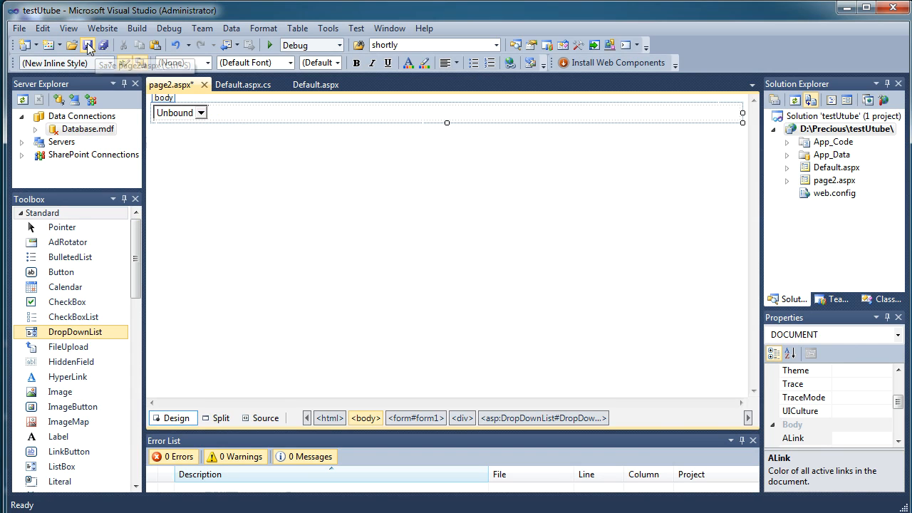
click(87, 45)
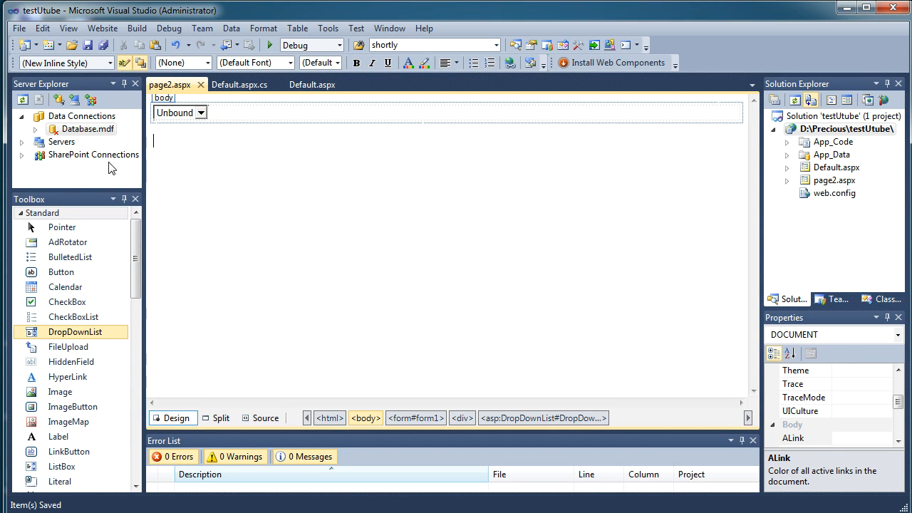
mouse_move(430, 338)
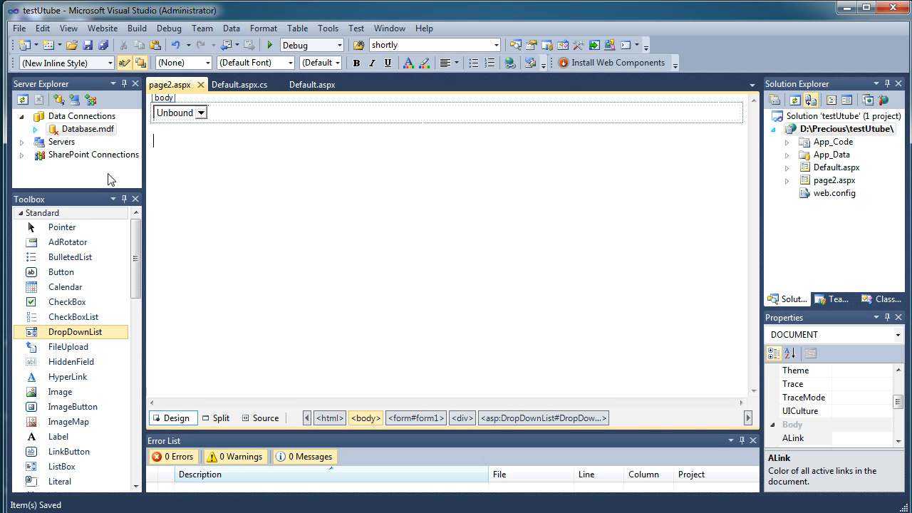
mouse_move(86, 166)
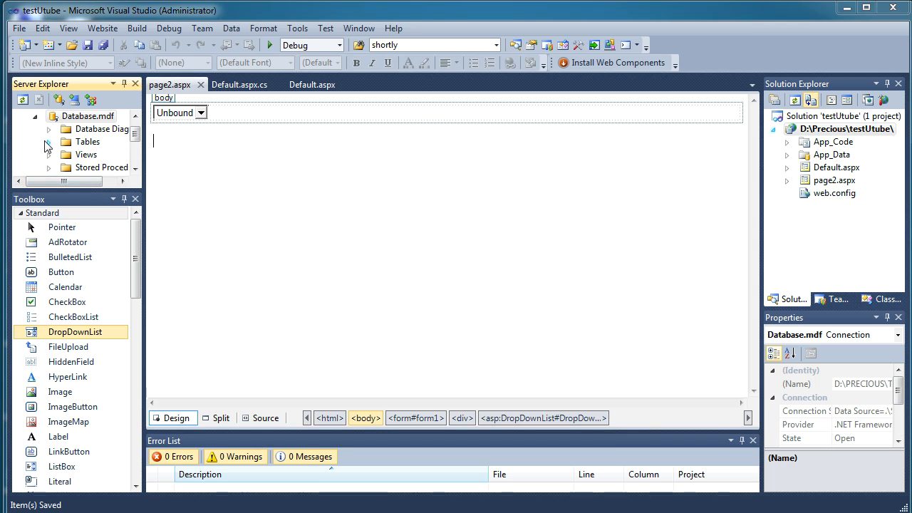
- Design a new table with an identity id column and non-null countryName nvarchar(50)
click(50, 141)
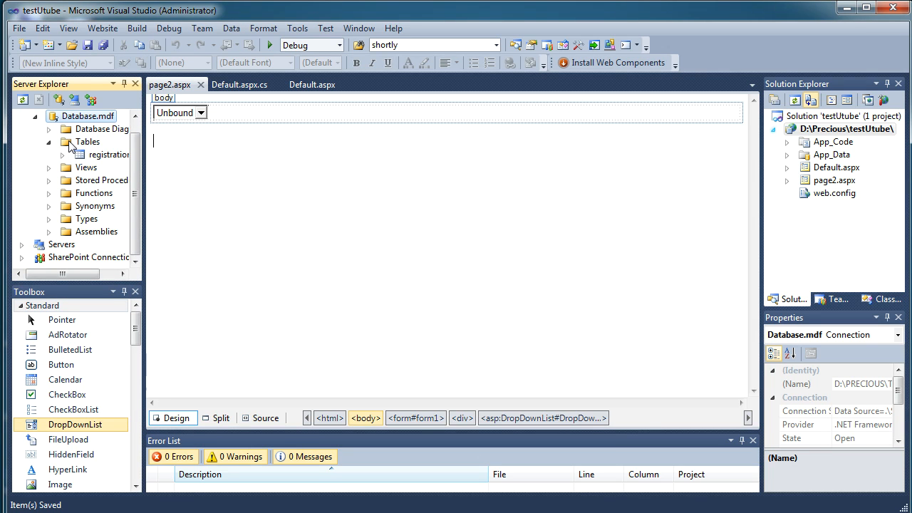
click(89, 142)
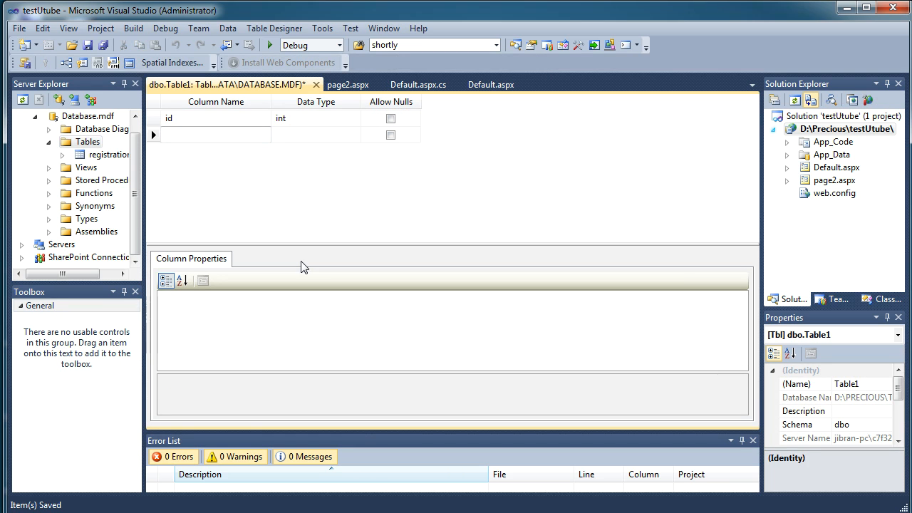
text(coun)
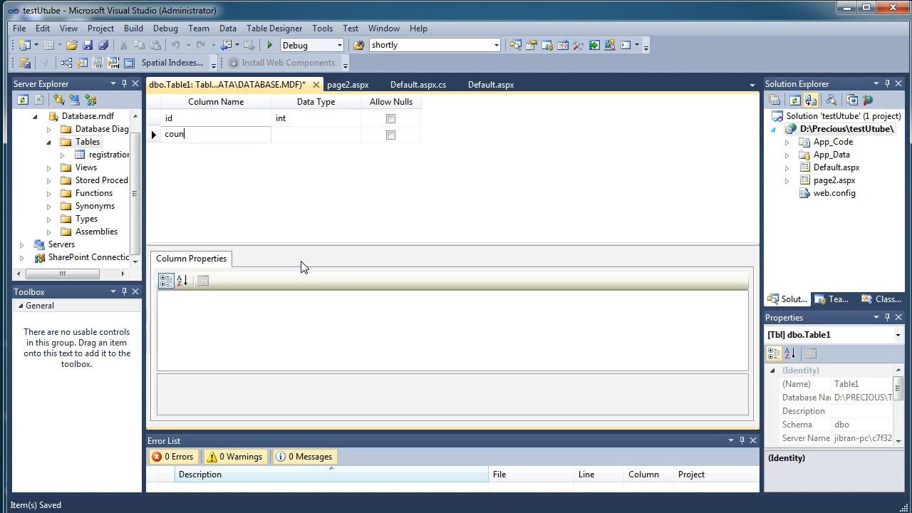
text(tryName)
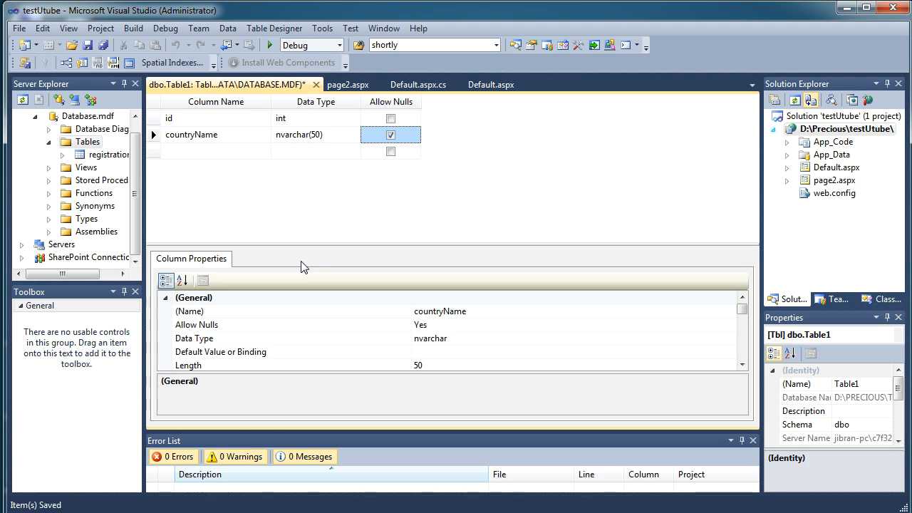
click(390, 134)
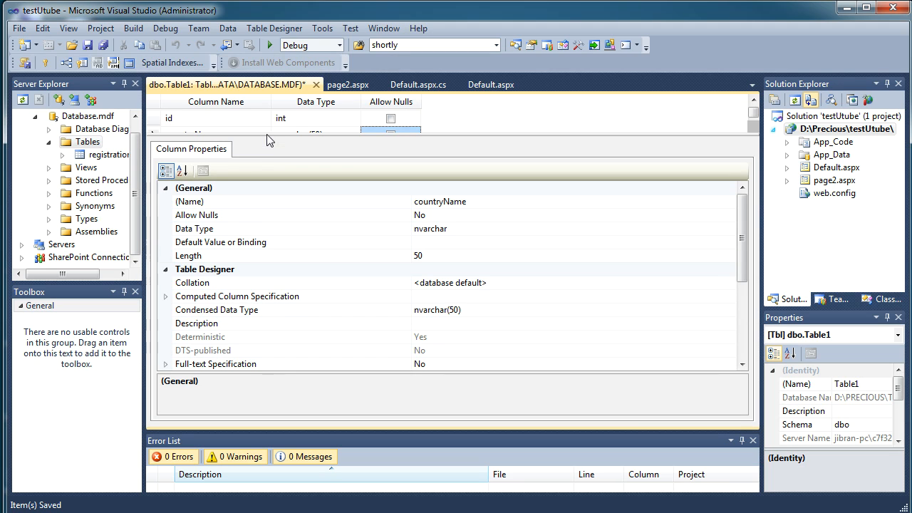
click(169, 118)
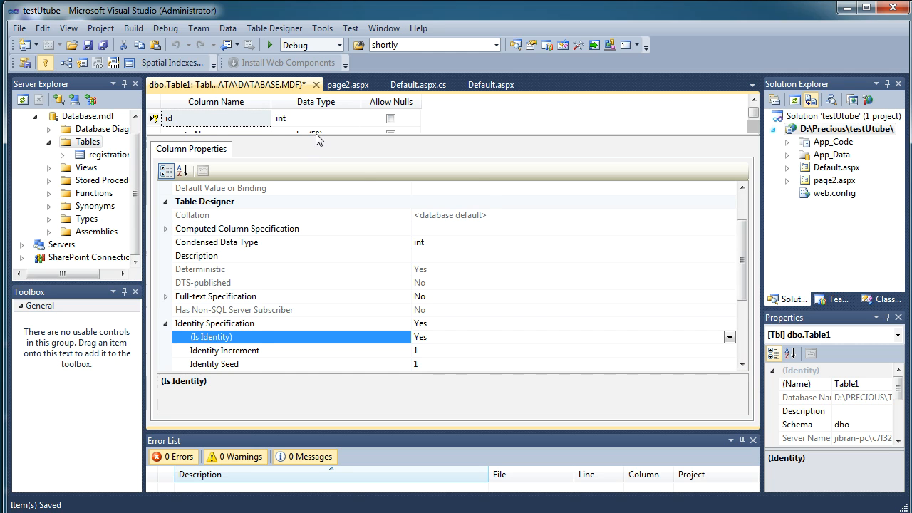
- Close the table designer and save the table as countryTable
click(317, 84)
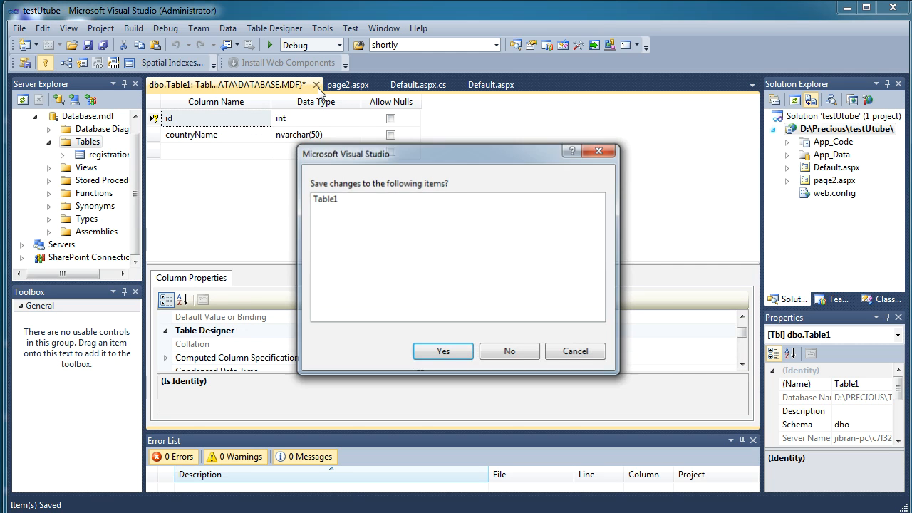
click(442, 351)
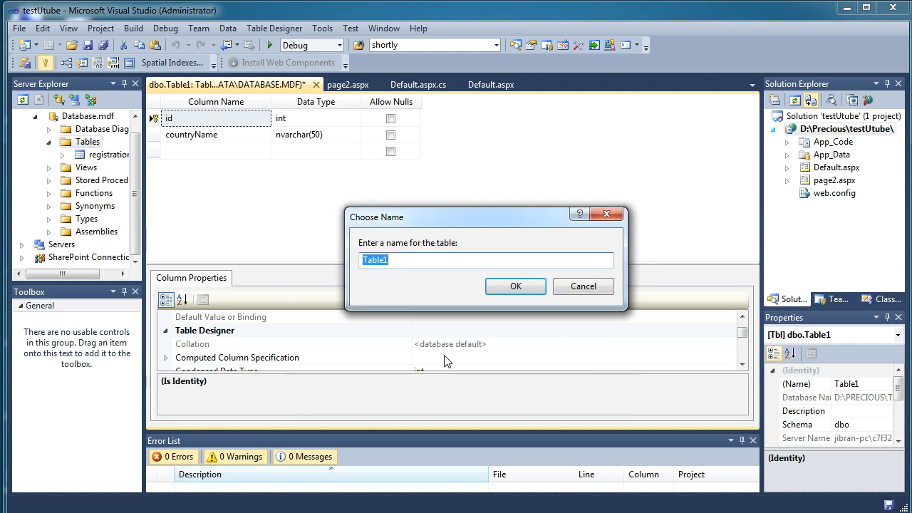
text(country)
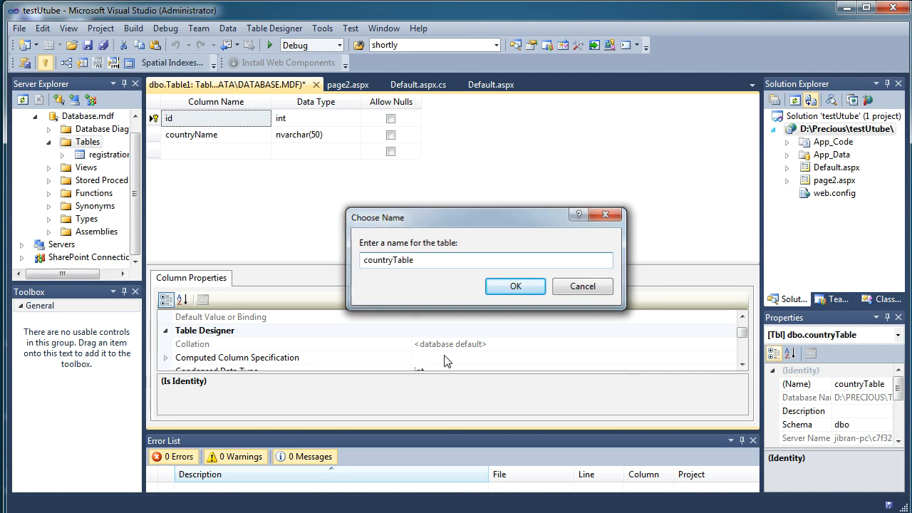
click(516, 286)
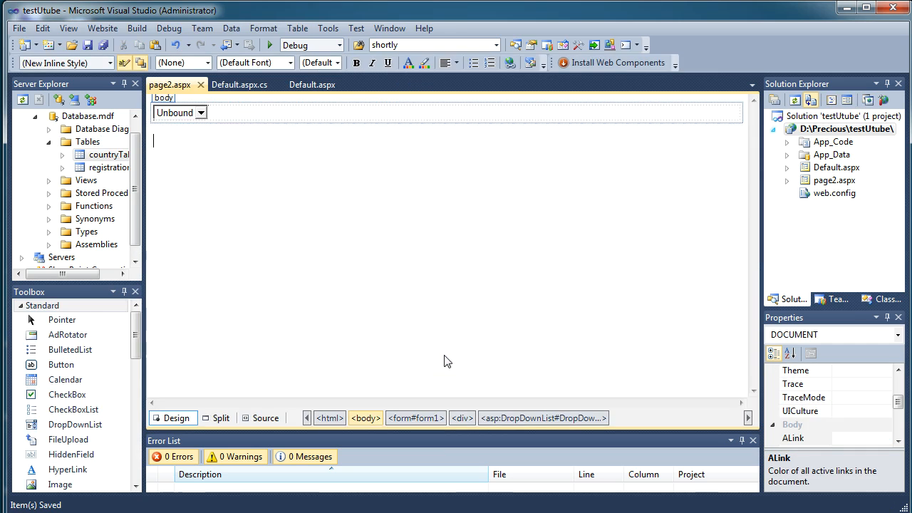
- Open countryTable's data grid for entering rows
click(115, 154)
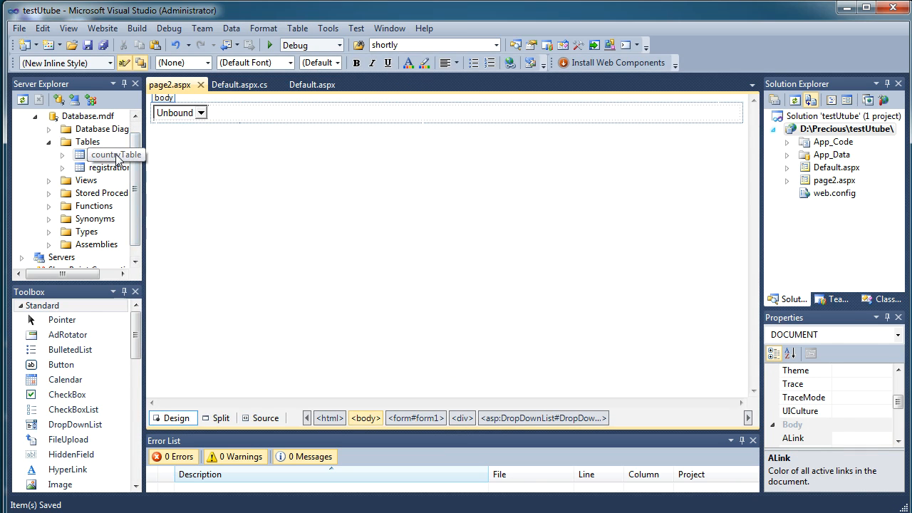
click(114, 155)
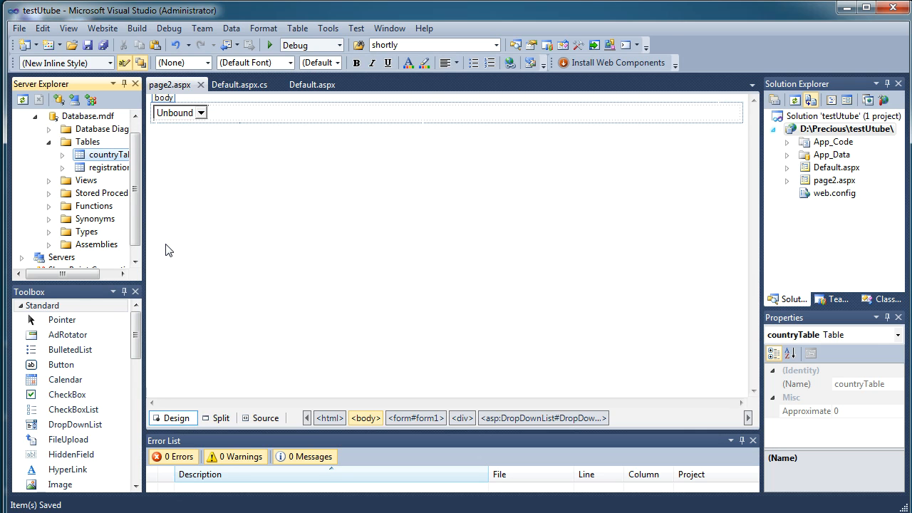
double_click(112, 154)
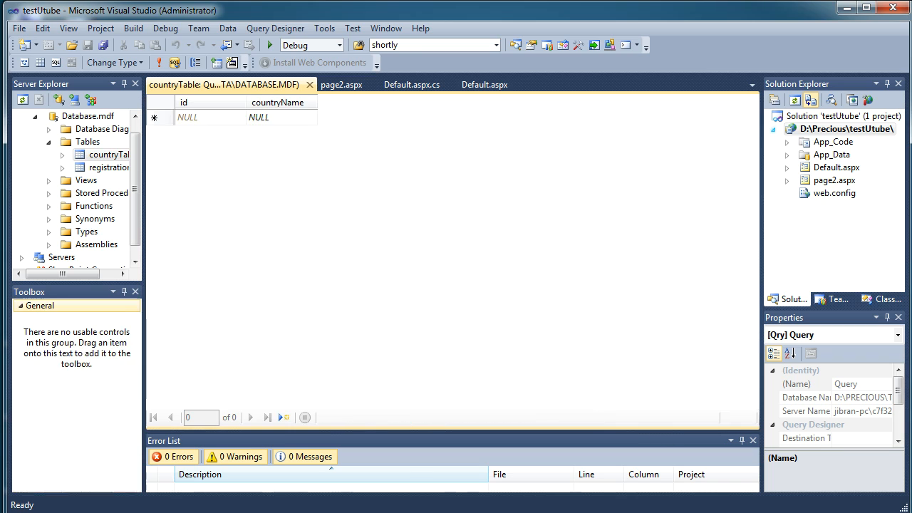
mouse_move(302, 121)
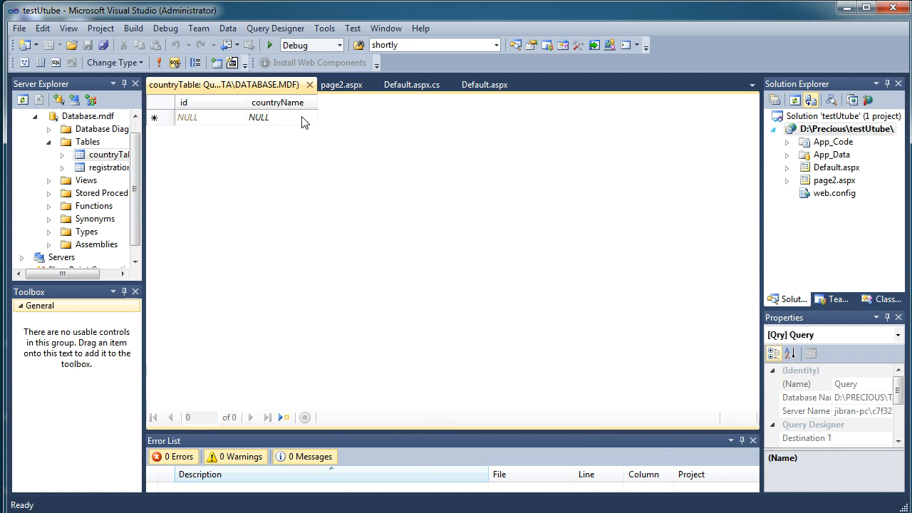
- Enter india, nepal, sri lanka, japan, china and new zealand as countryName rows
text(india)
text(nepal)
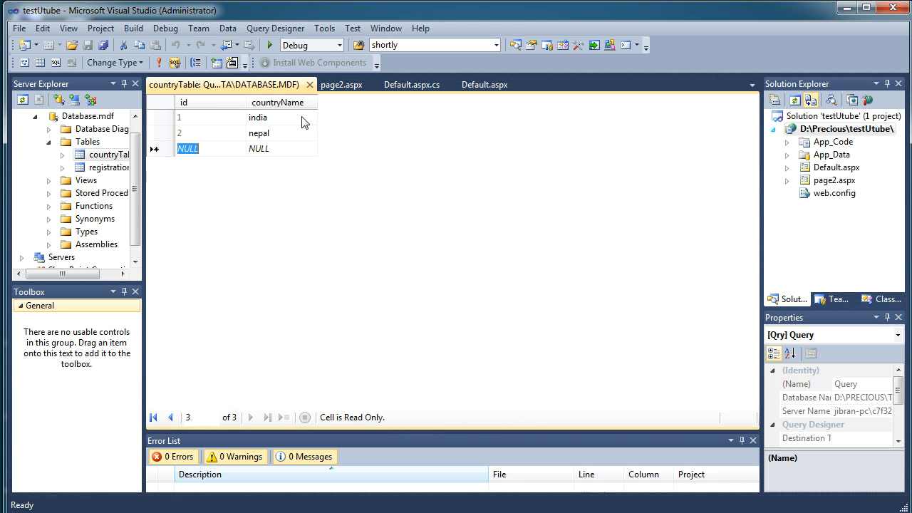
text(sri l)
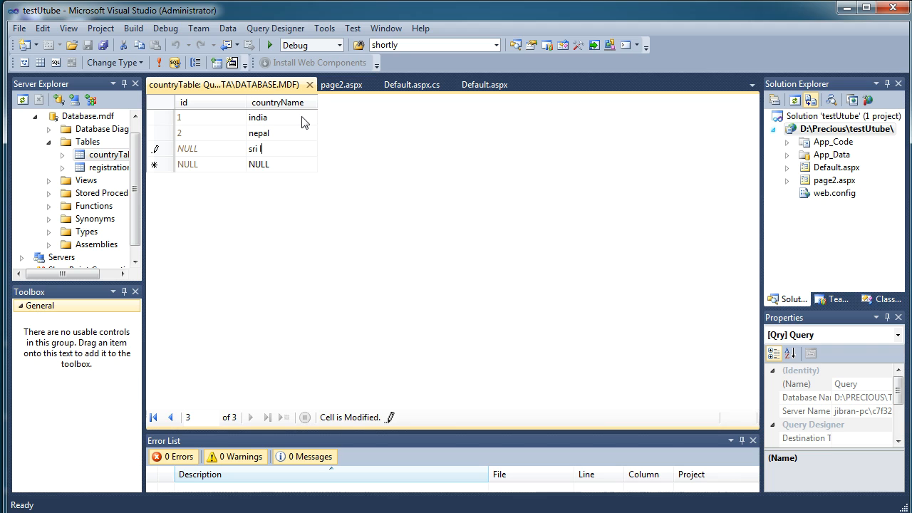
text(anka)
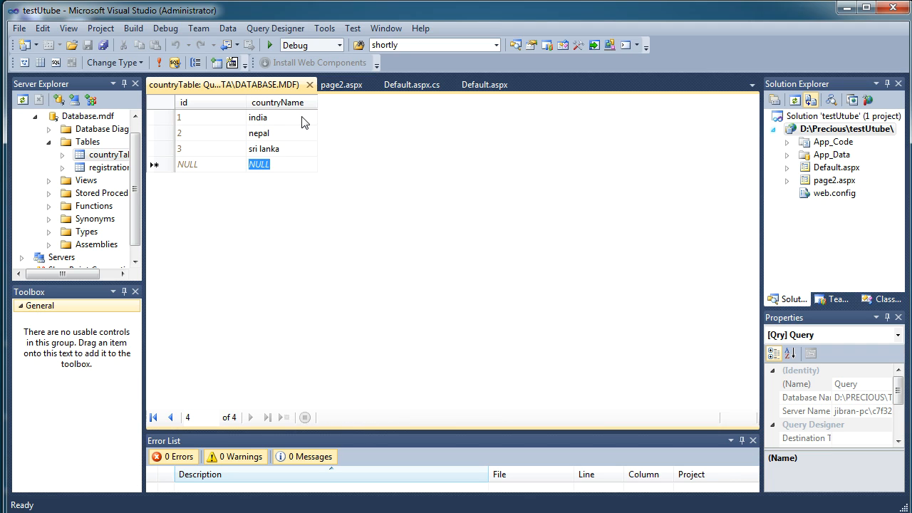
text(japa)
text(china)
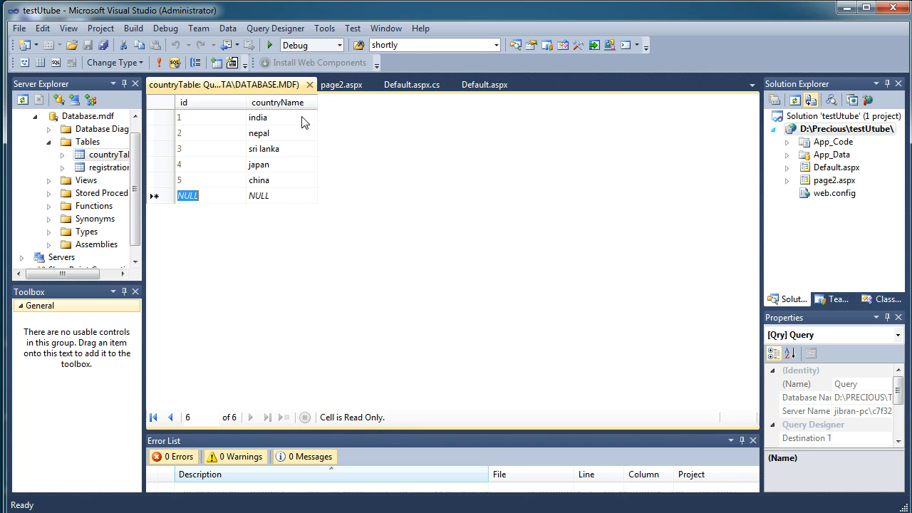
text(n)
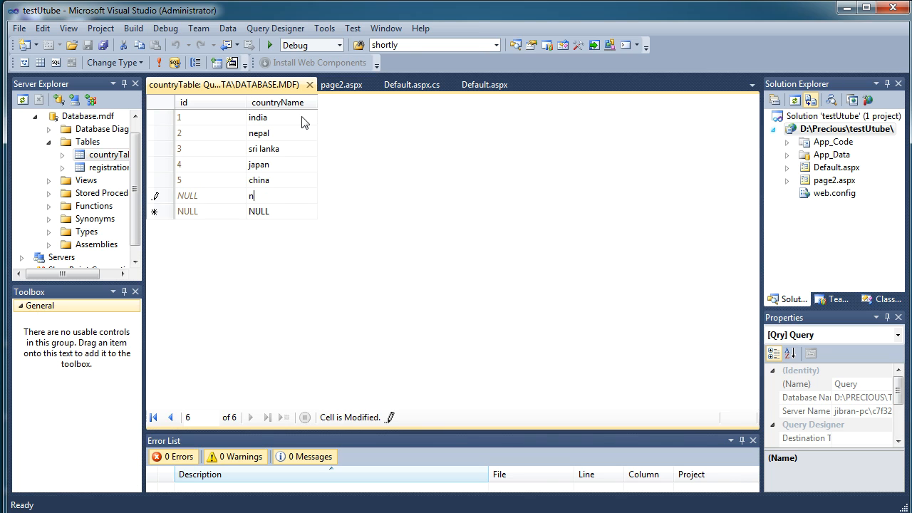
text(ew zea)
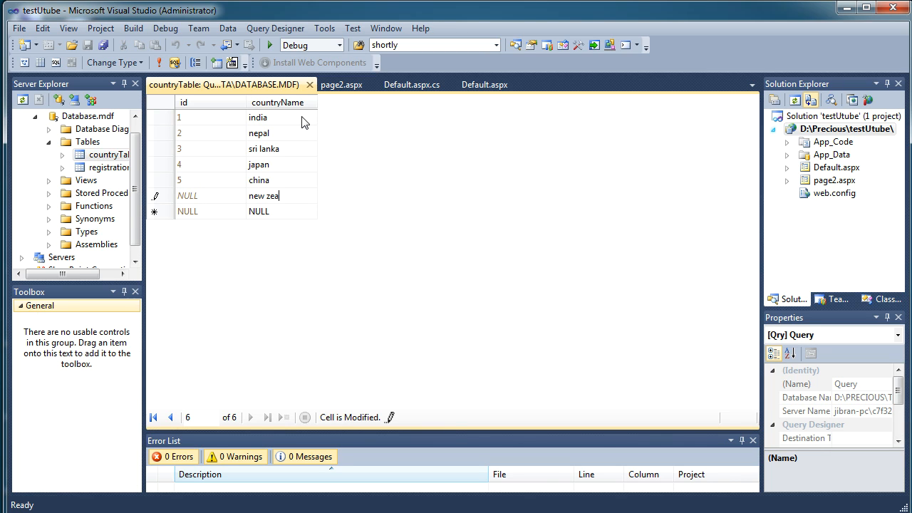
text(land)
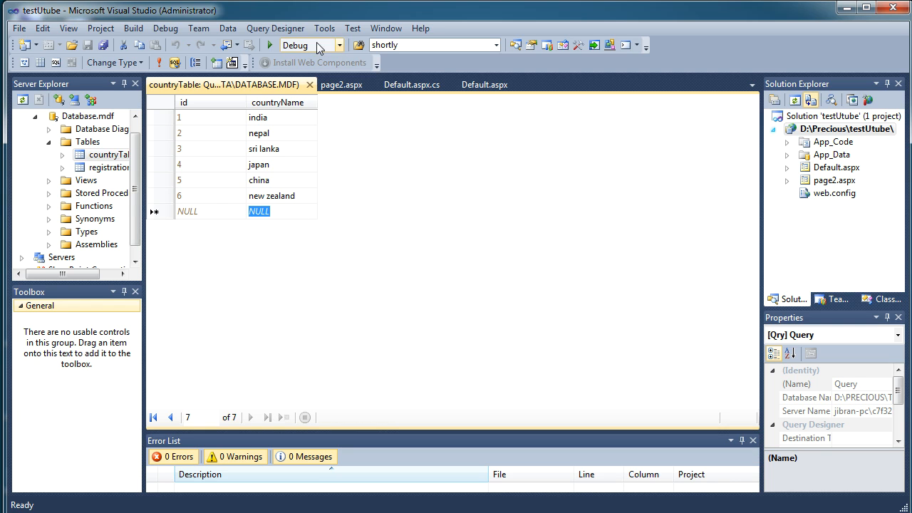
click(169, 84)
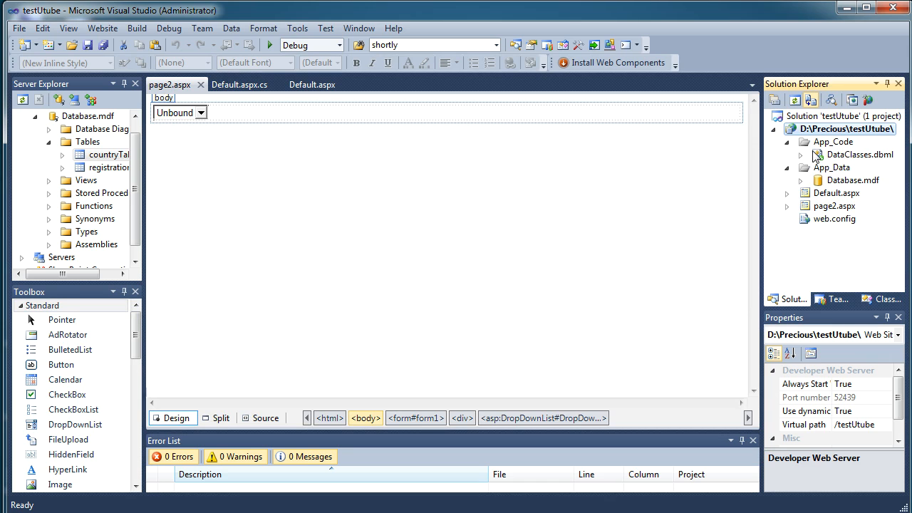
click(859, 155)
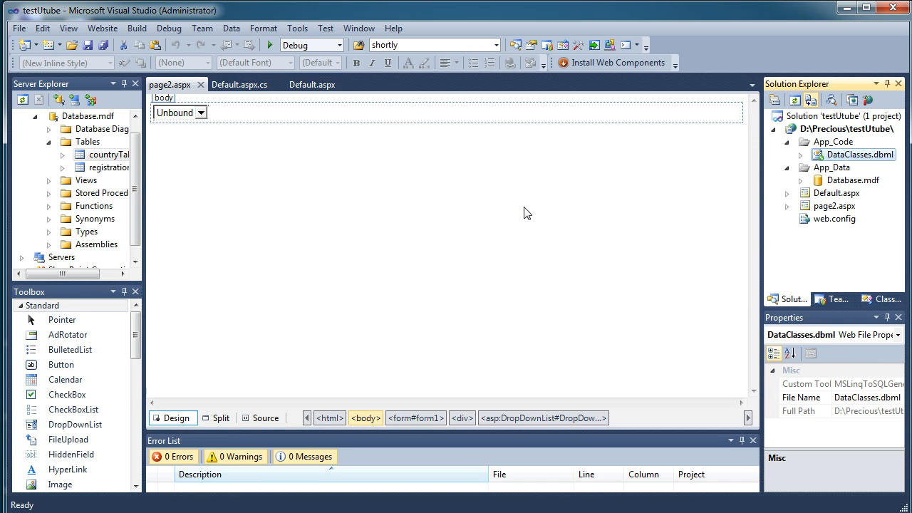
mouse_move(464, 325)
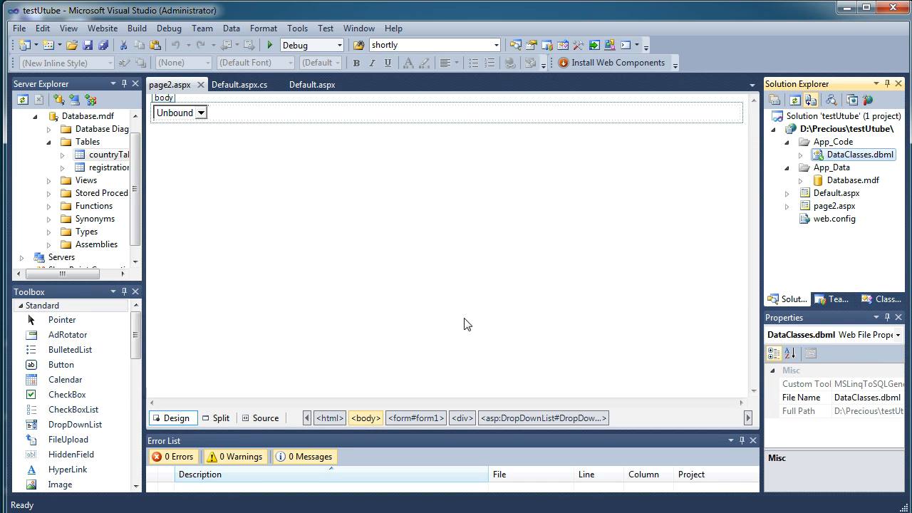
double_click(859, 154)
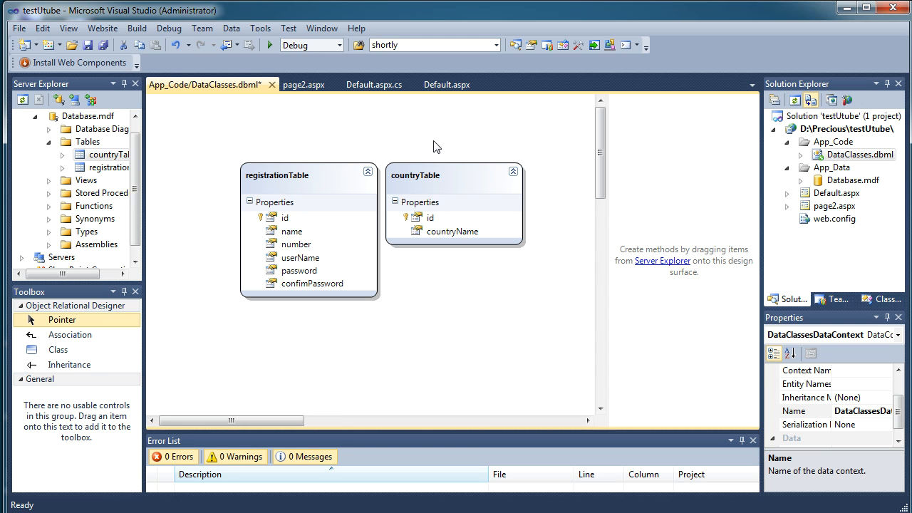
mouse_move(273, 84)
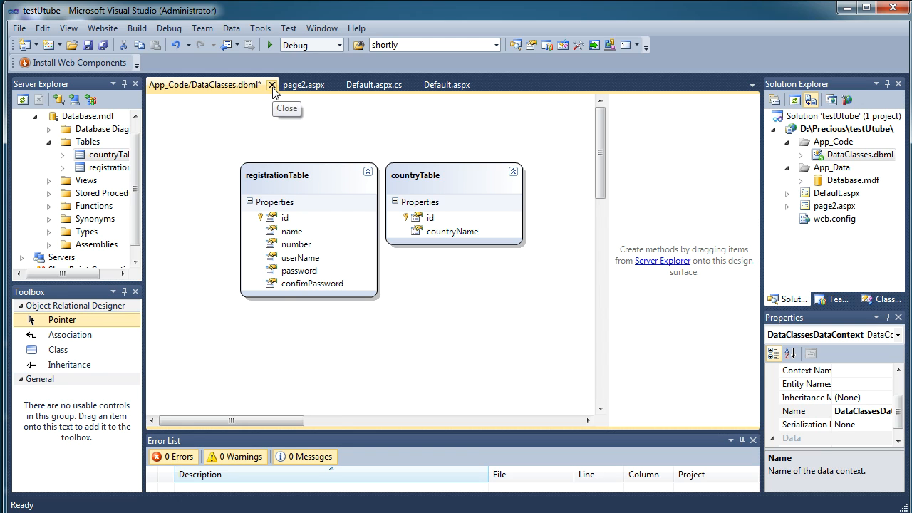
mouse_move(468, 350)
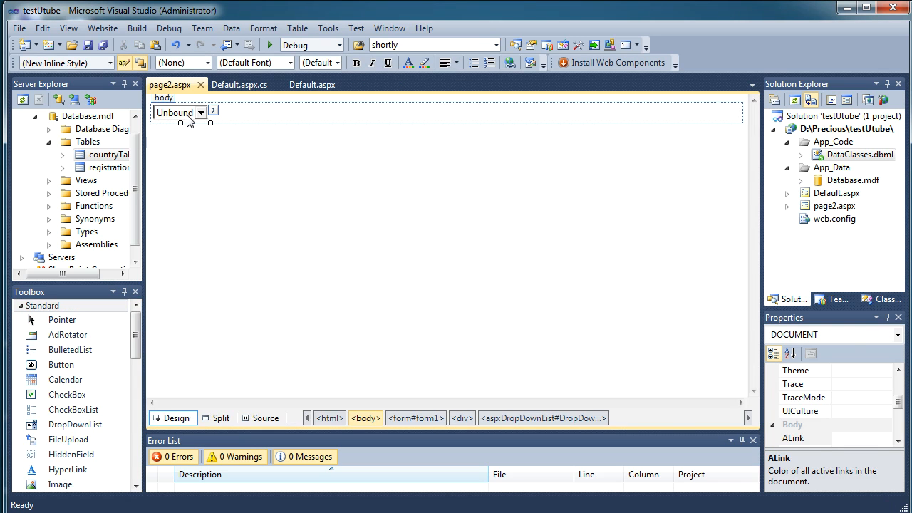
- Select the dropdown on page2.aspx and open its DropDownList Tasks smart tag
right_click(174, 113)
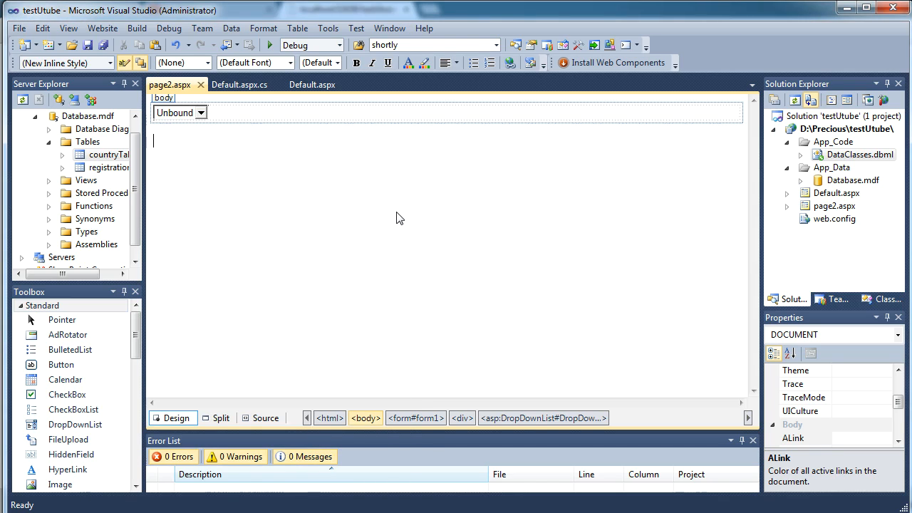
click(176, 112)
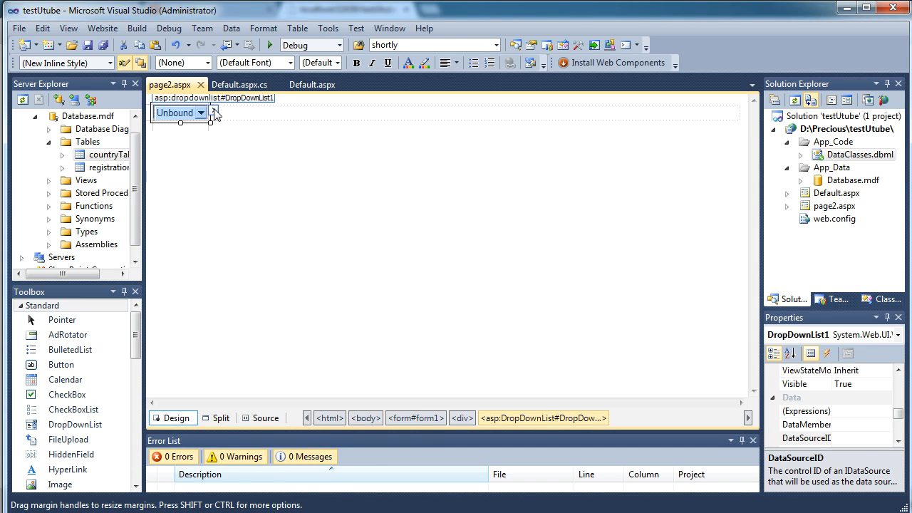
click(213, 114)
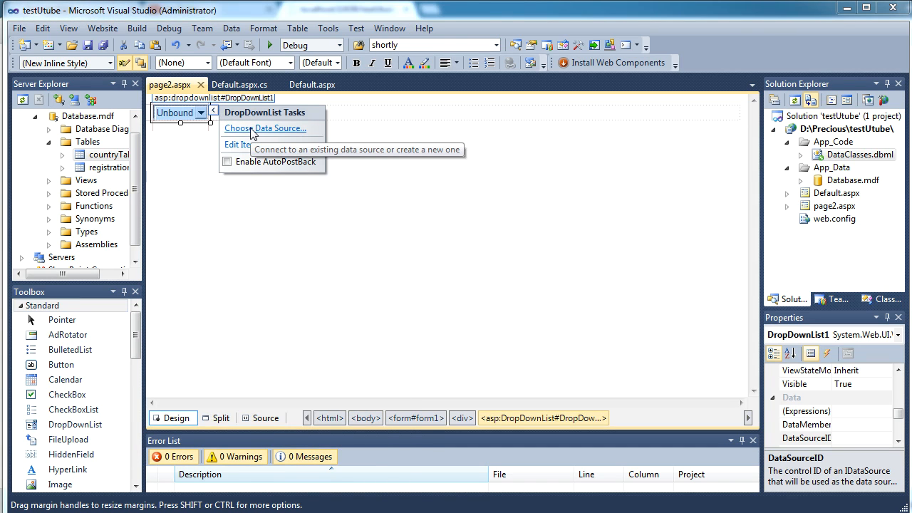
- Create a LINQ data source via DataClassesDataContext returning all countryTables columns
click(265, 129)
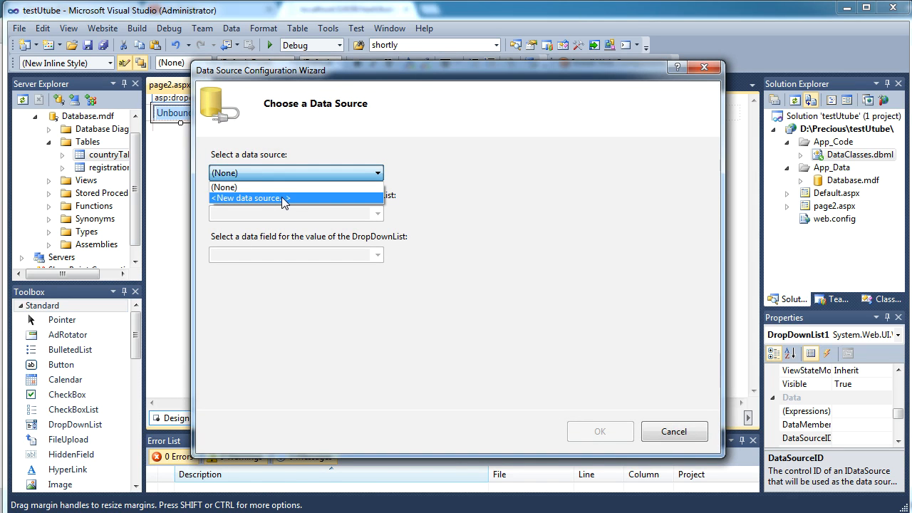
click(248, 198)
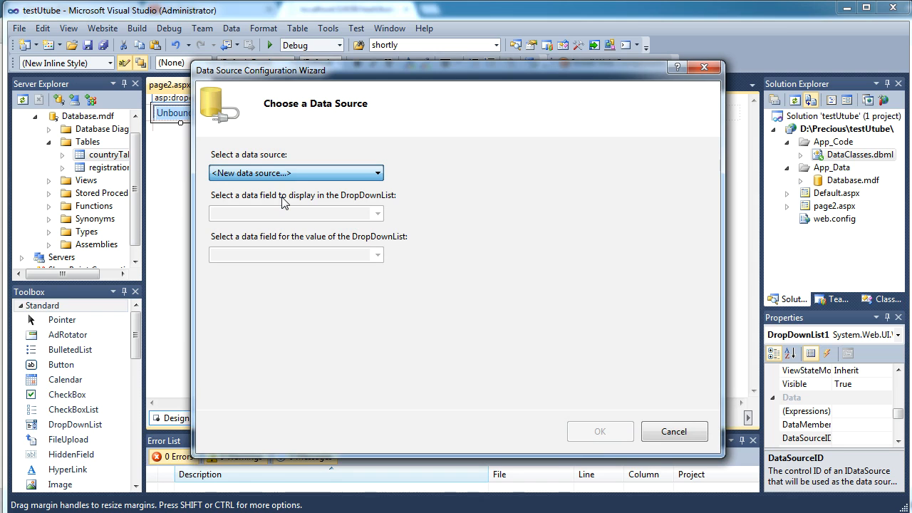
click(296, 173)
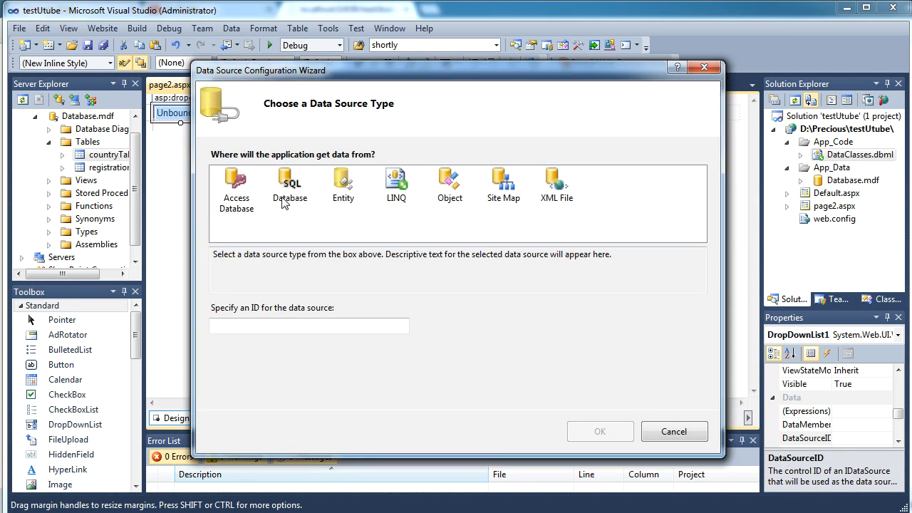
click(396, 184)
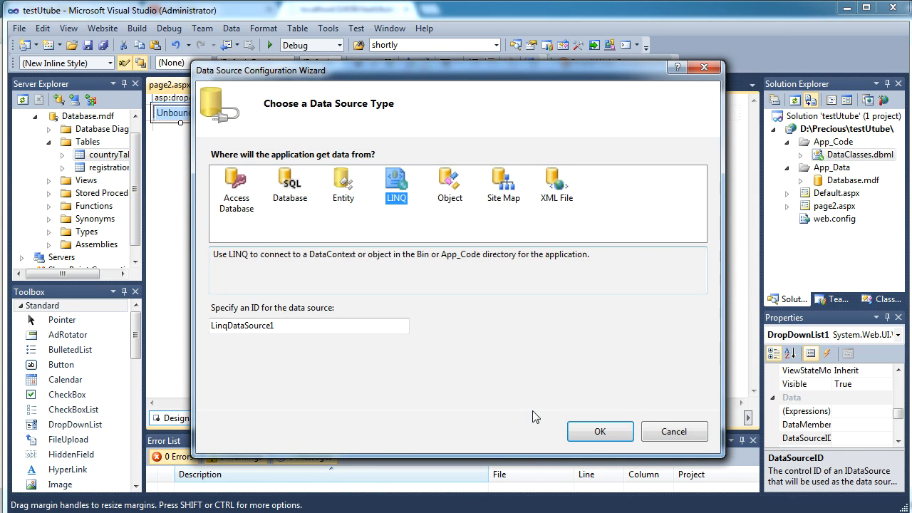
click(599, 431)
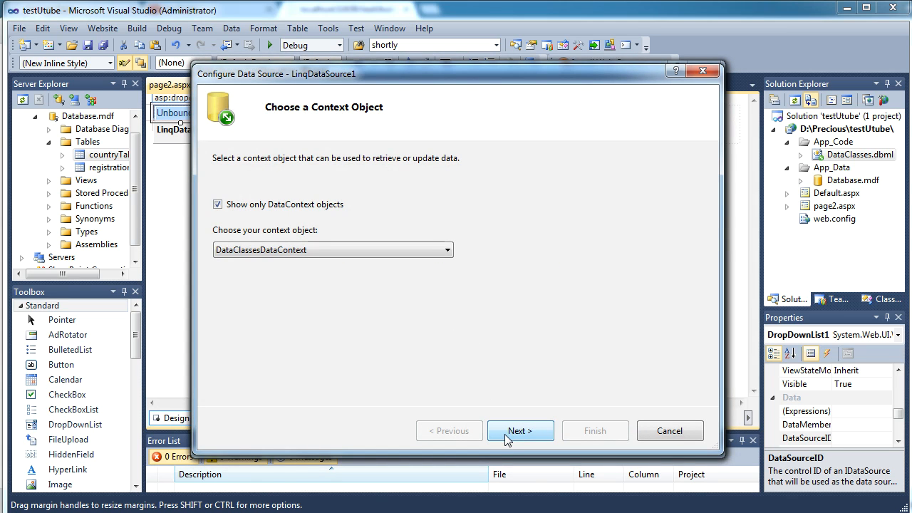
click(521, 430)
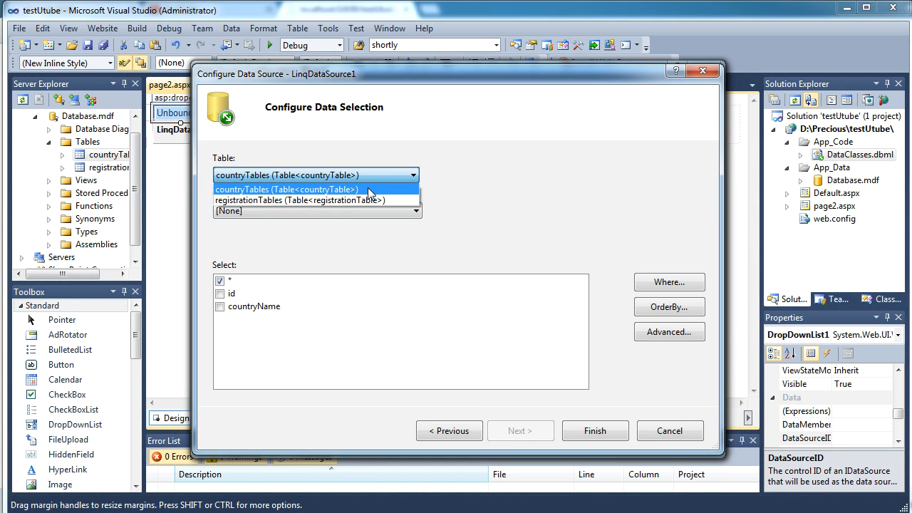
click(287, 188)
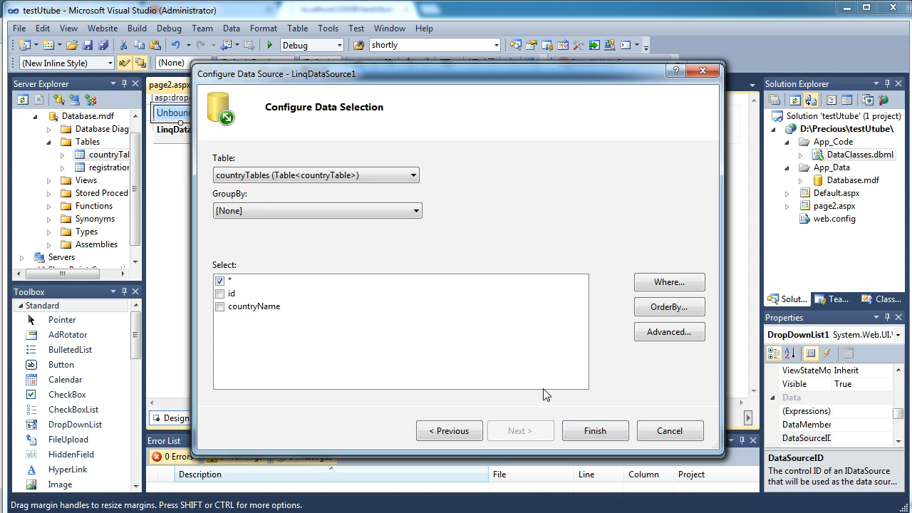
click(595, 430)
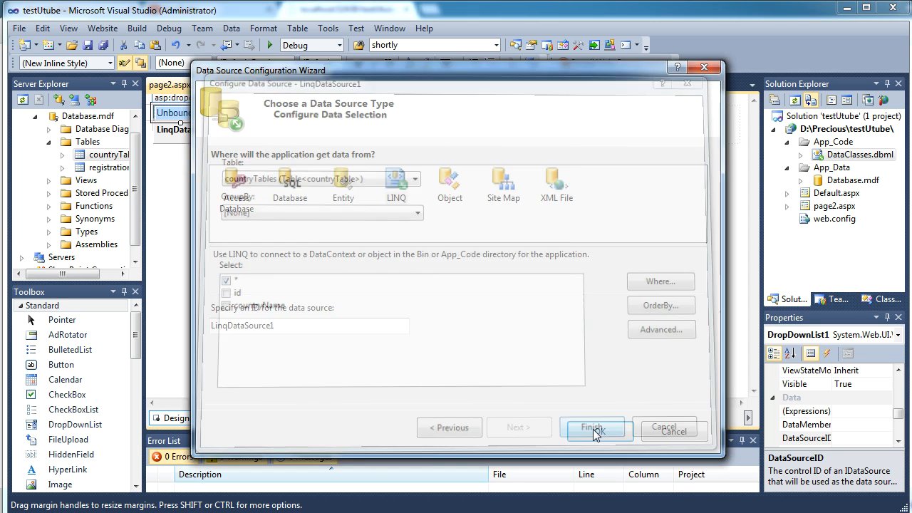
- Bind the dropdown to LinqDataSource1 with countryName as both display and value field
click(592, 428)
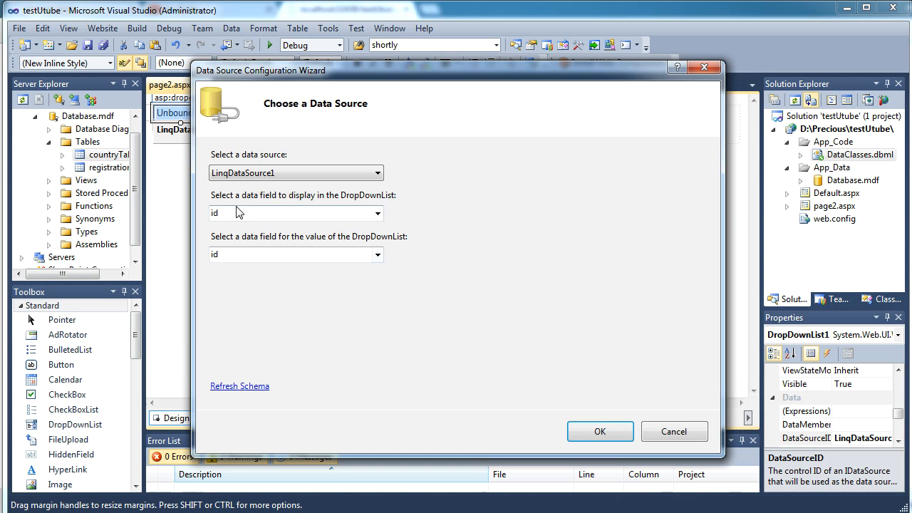
mouse_move(374, 205)
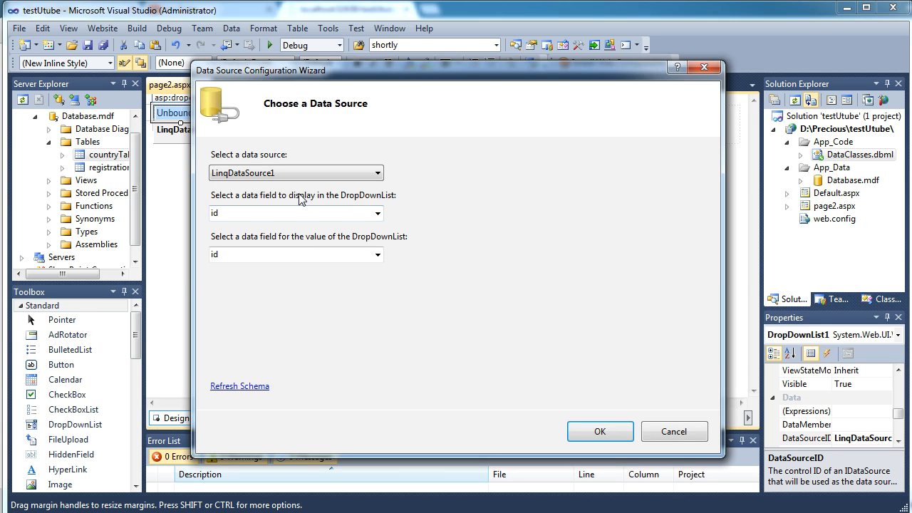
click(378, 213)
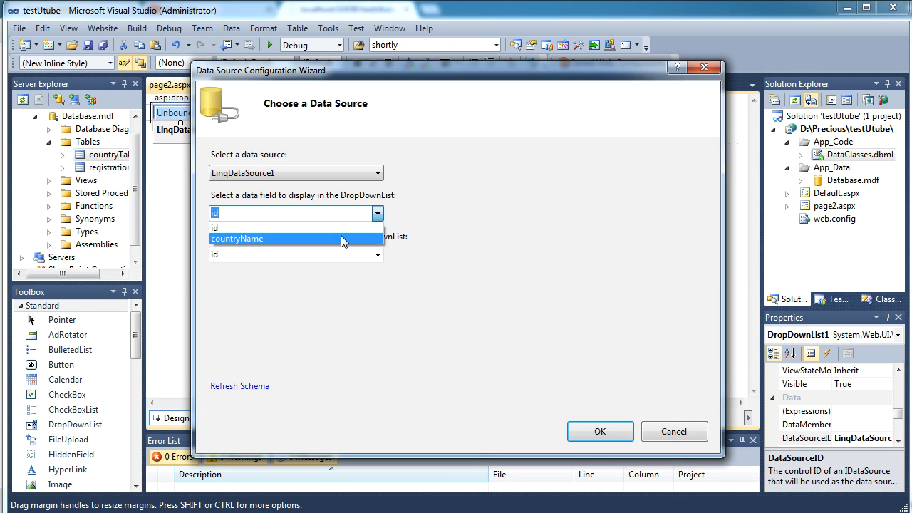
click(237, 239)
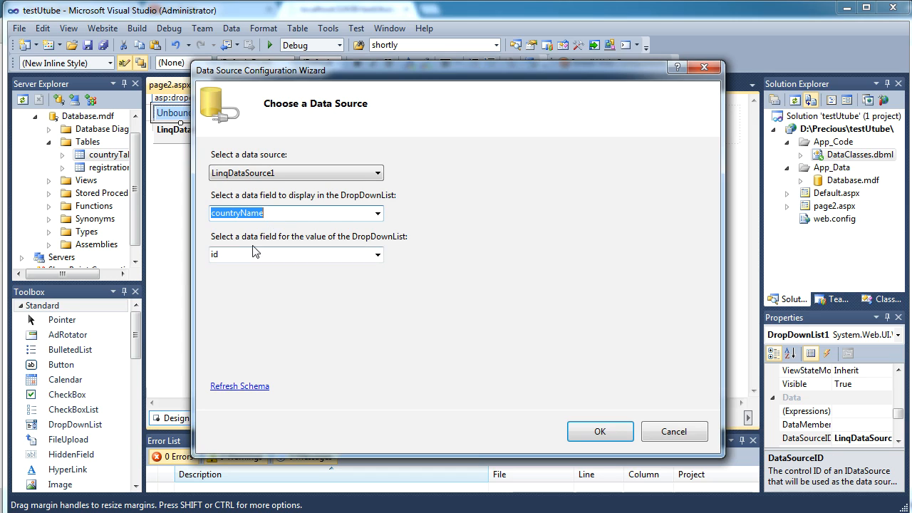
mouse_move(278, 243)
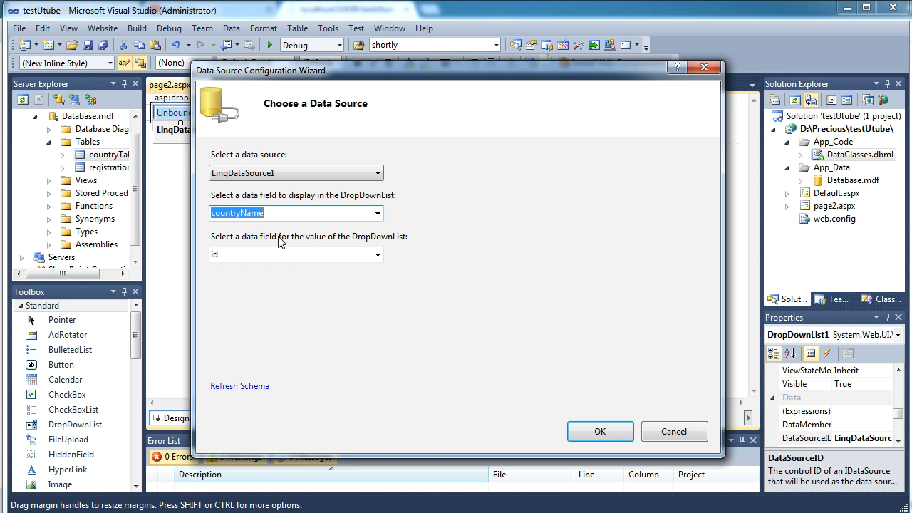
mouse_move(304, 245)
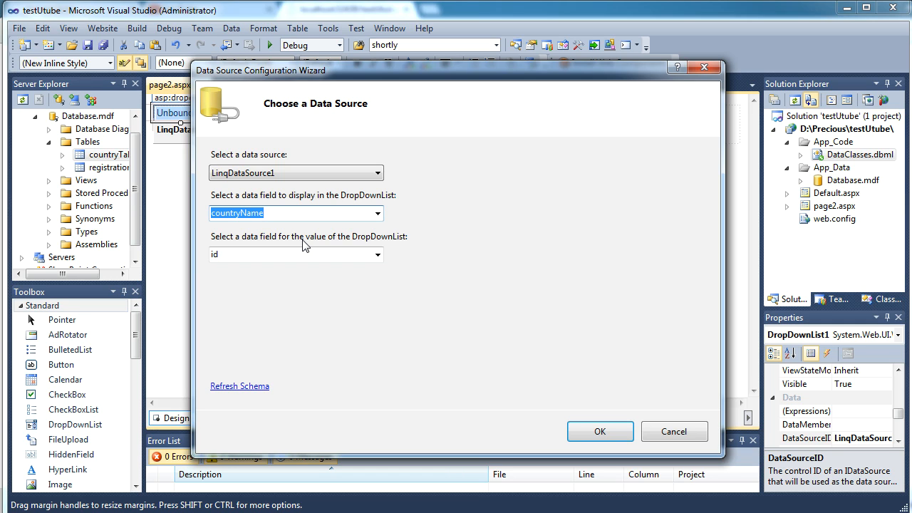
mouse_move(240, 264)
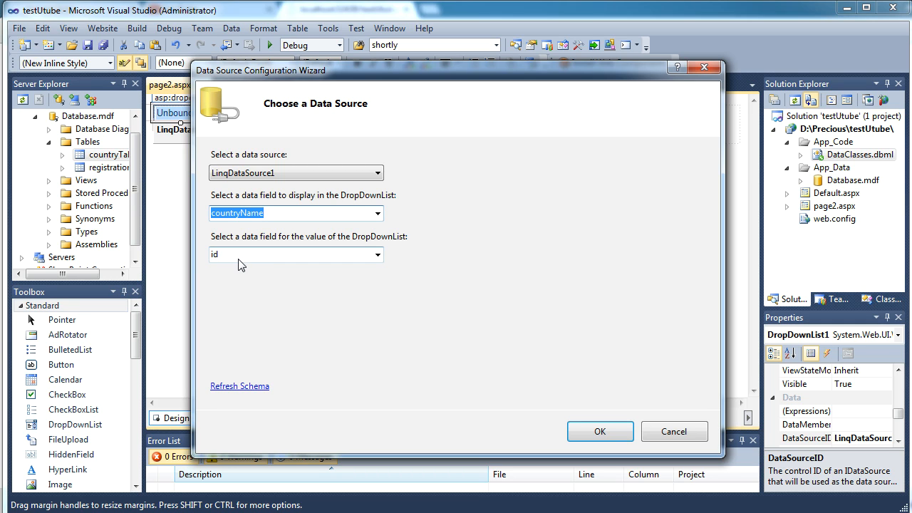
mouse_move(275, 241)
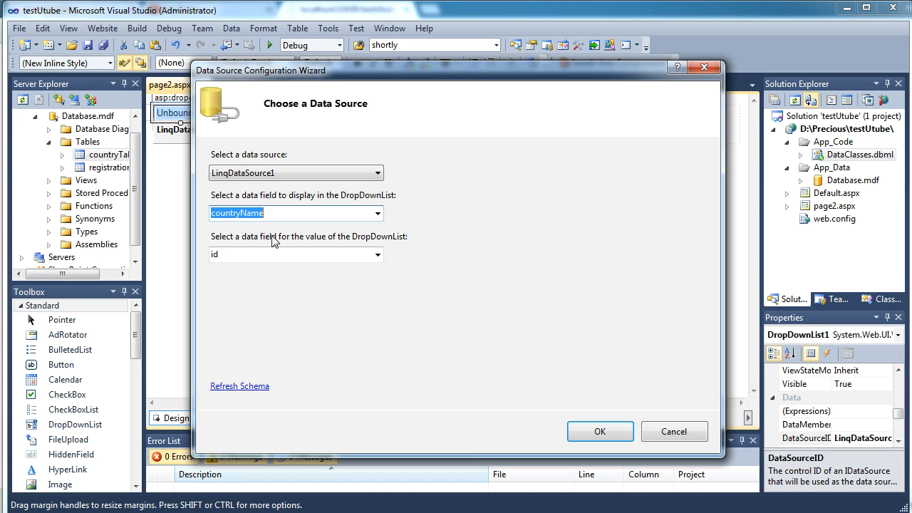
mouse_move(187, 139)
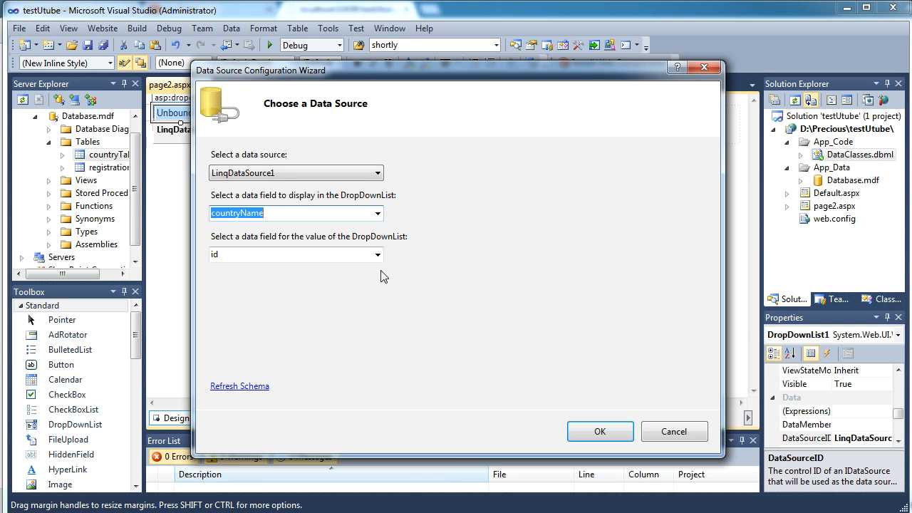
click(377, 254)
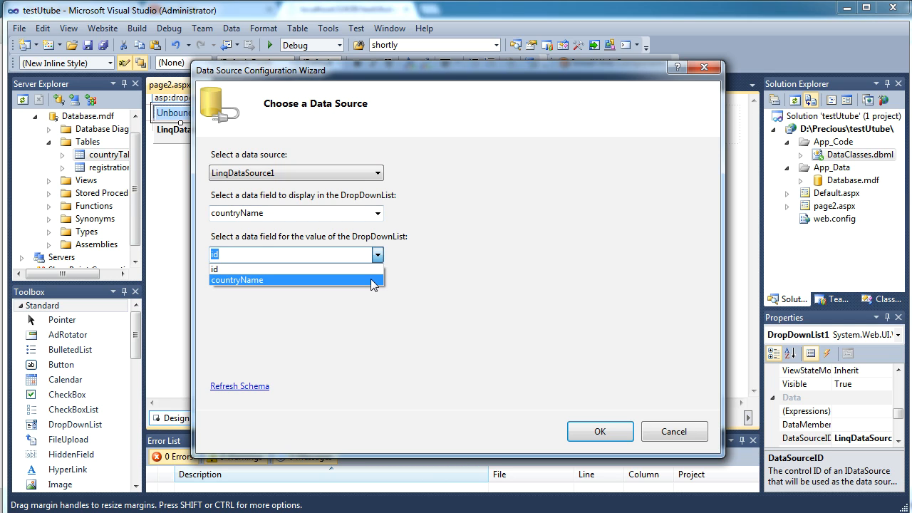
click(237, 279)
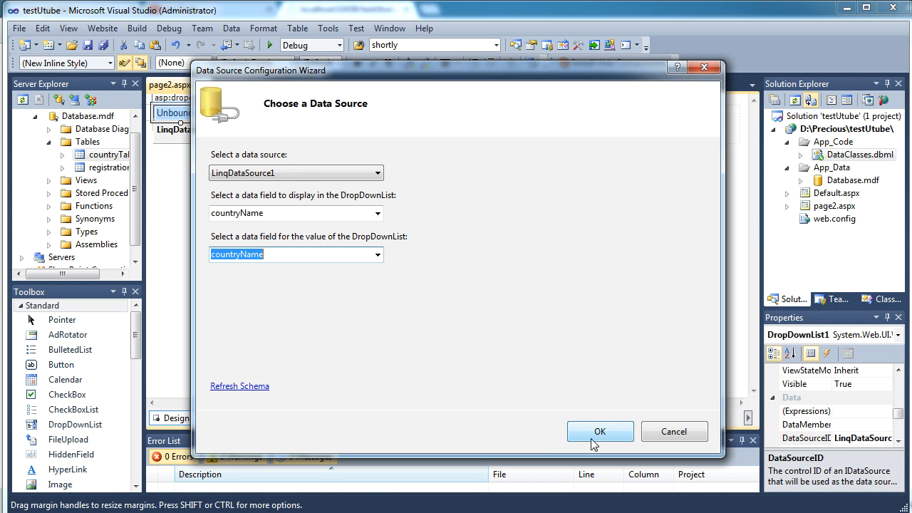
click(599, 431)
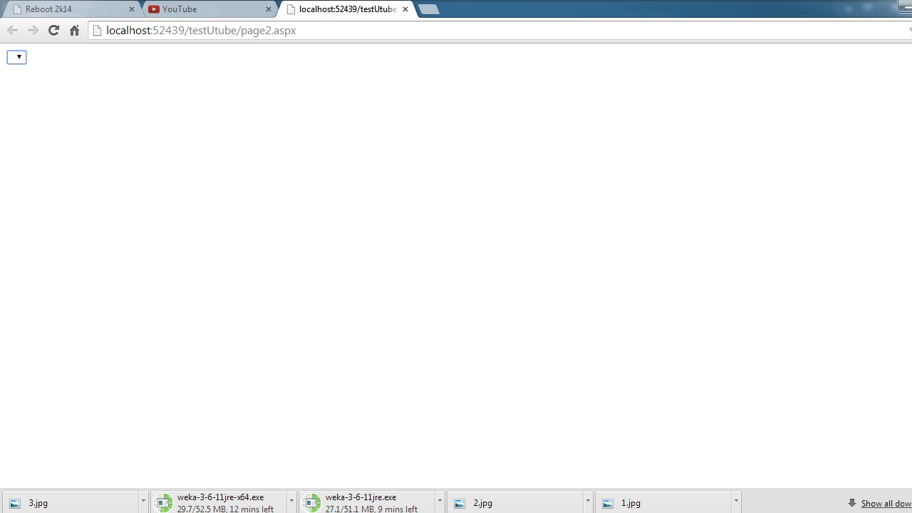
- Reload page2.aspx in Chrome and pick countries such as nepal from the dropdown
click(54, 30)
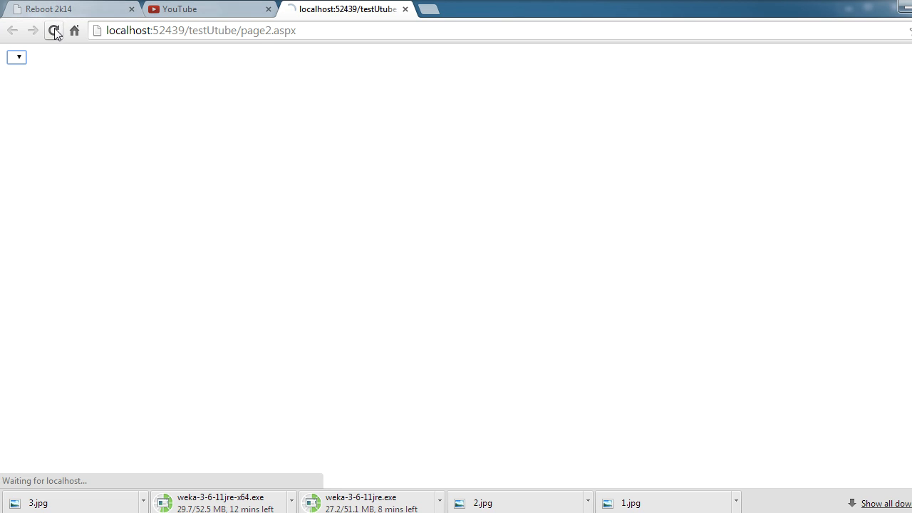
click(17, 57)
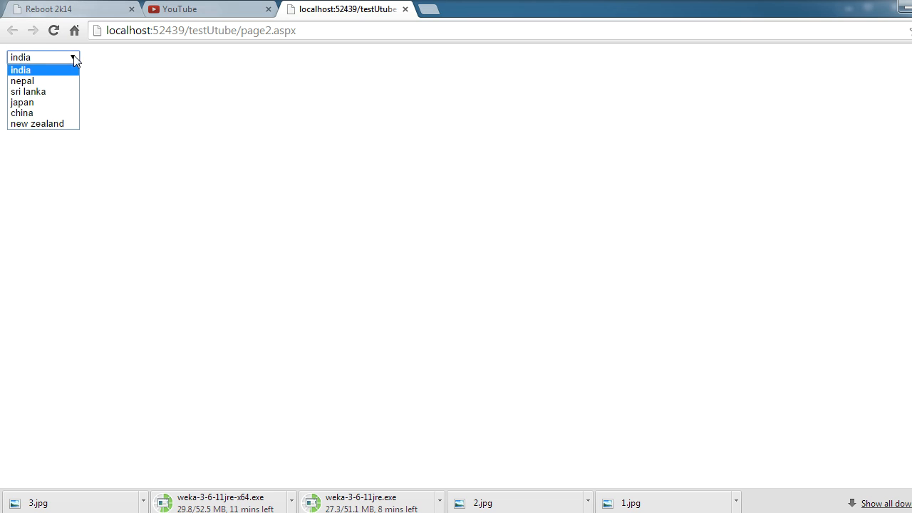
click(29, 91)
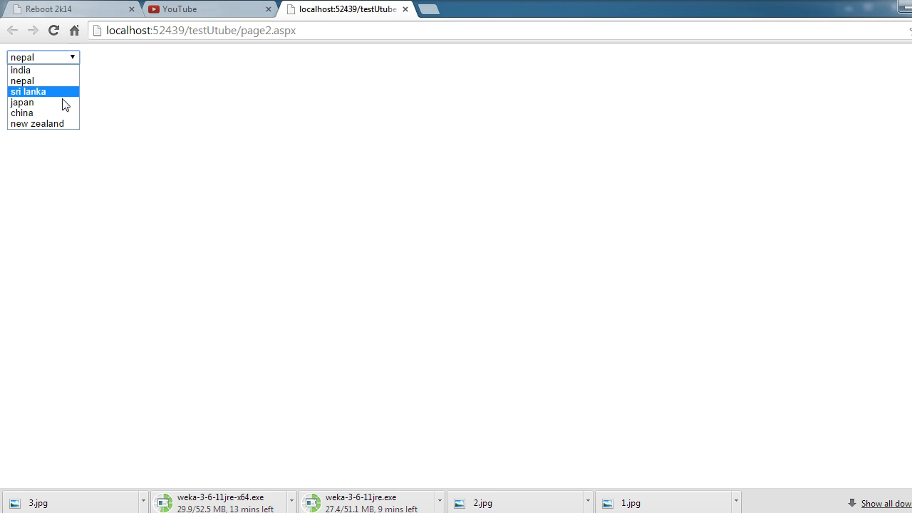
click(22, 113)
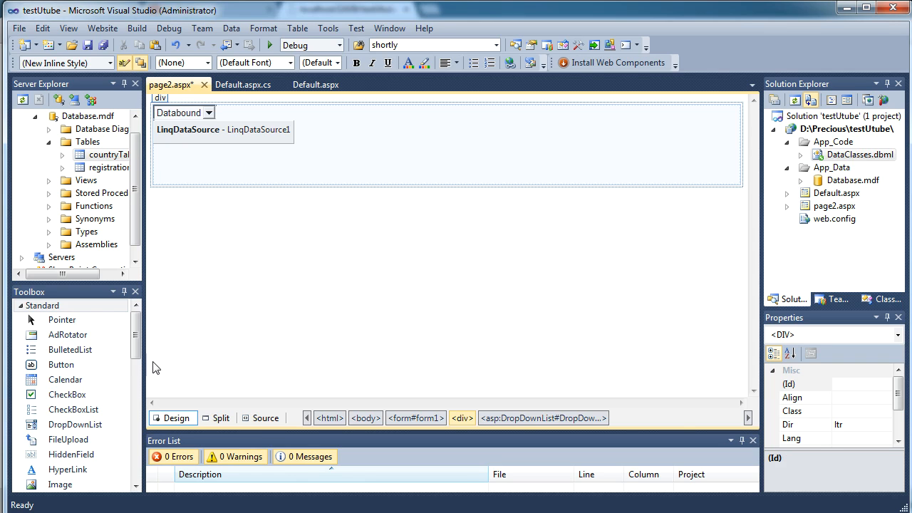
- Place a GridView from the Toolbox Data group on page2.aspx and open its data source list
scroll(down, 3)
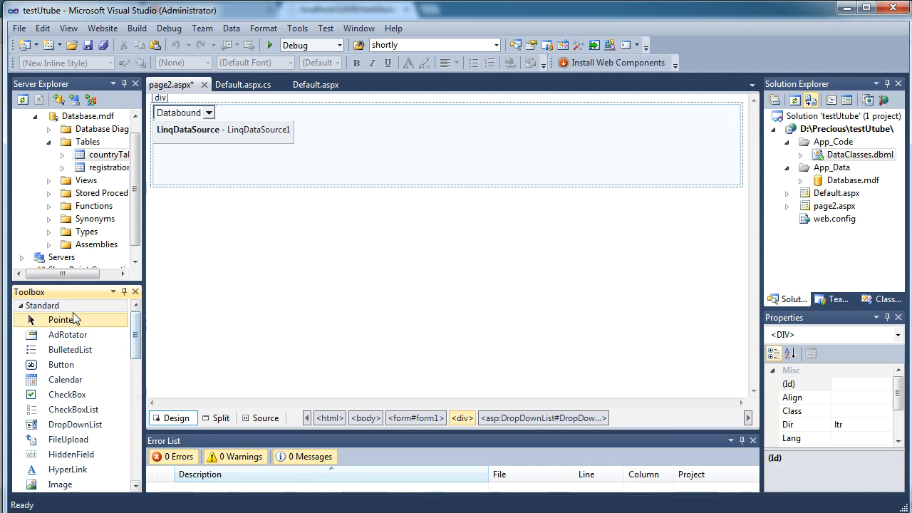
click(42, 306)
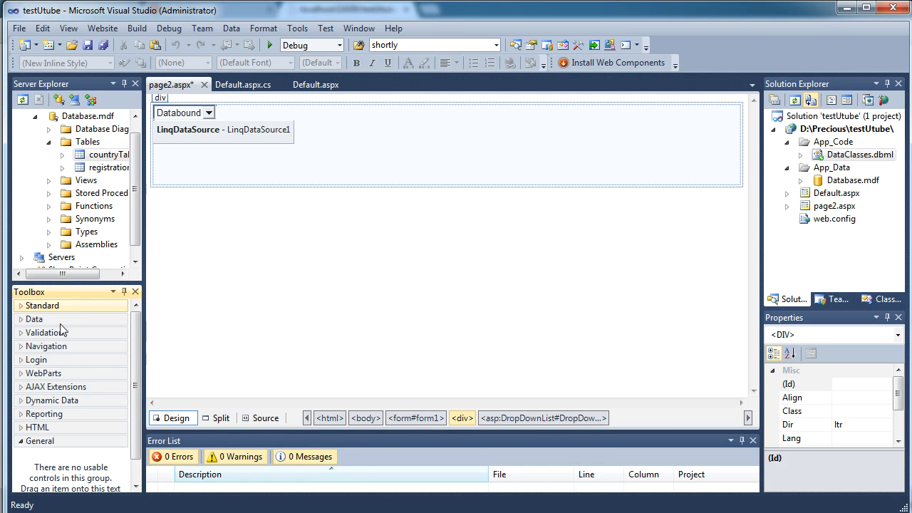
click(35, 319)
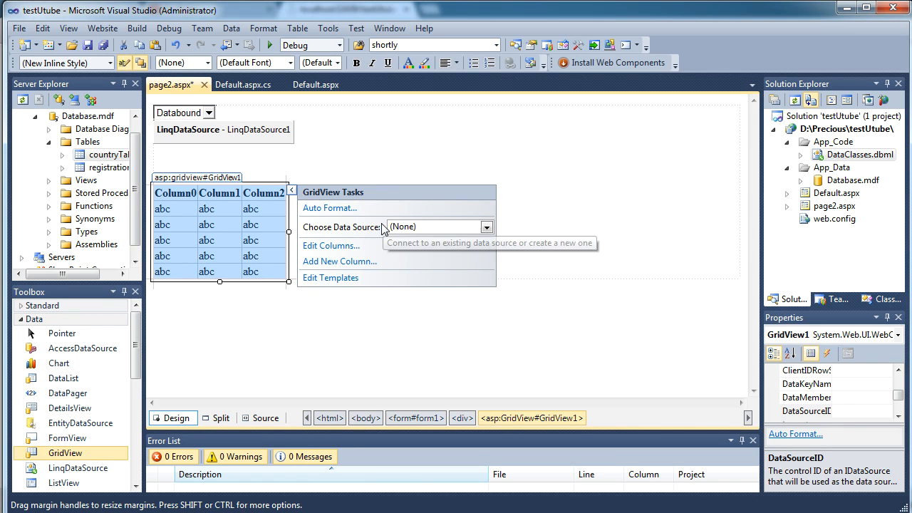
click(487, 226)
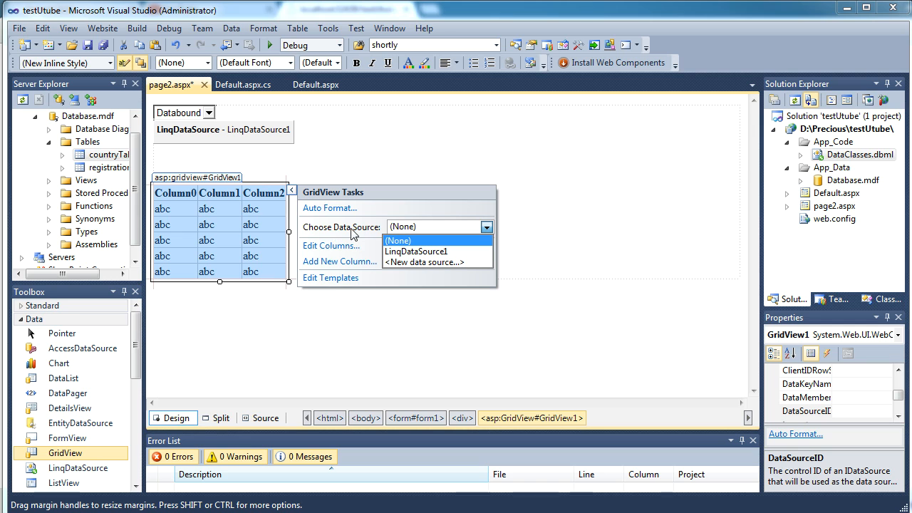
- Create a LINQ data source on registrationTables selecting name, number and userName for the grid
click(424, 262)
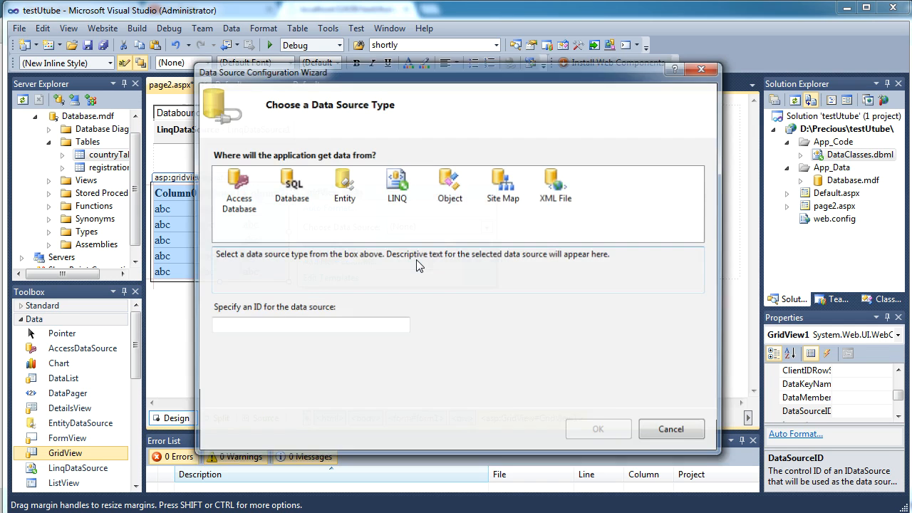
click(396, 185)
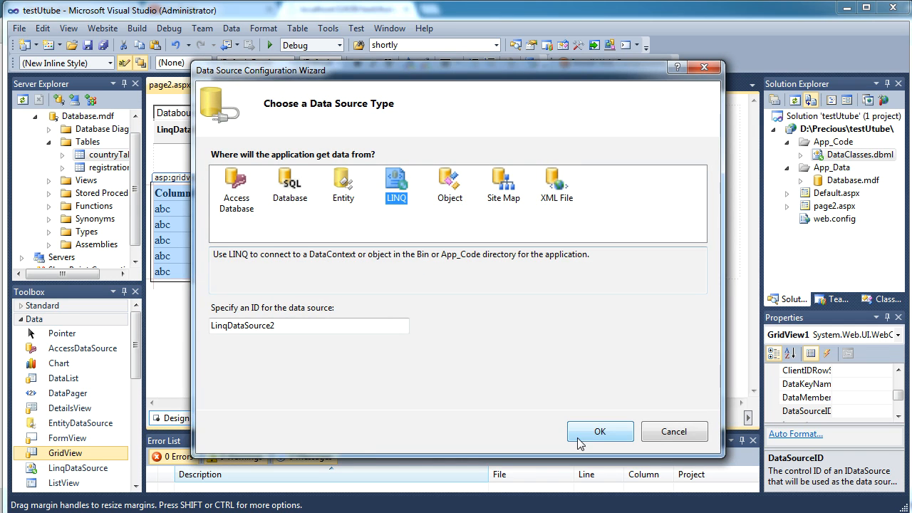
click(599, 432)
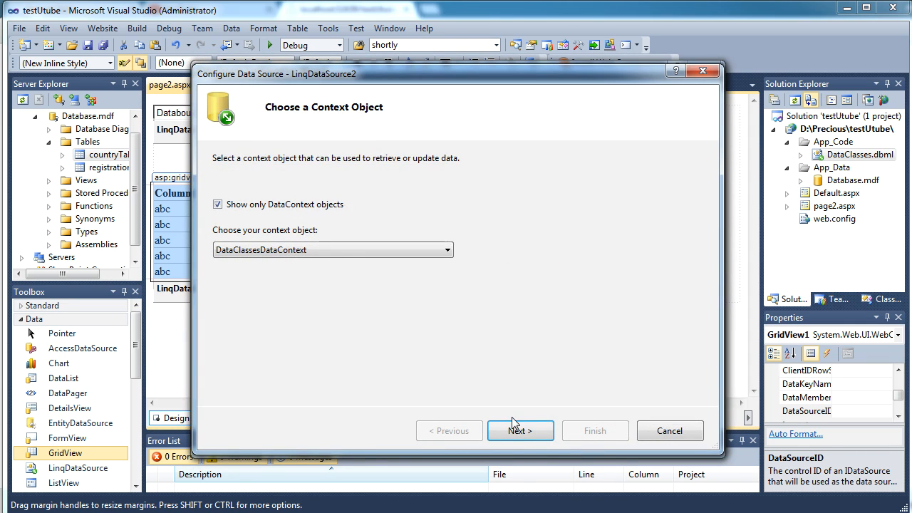
click(520, 430)
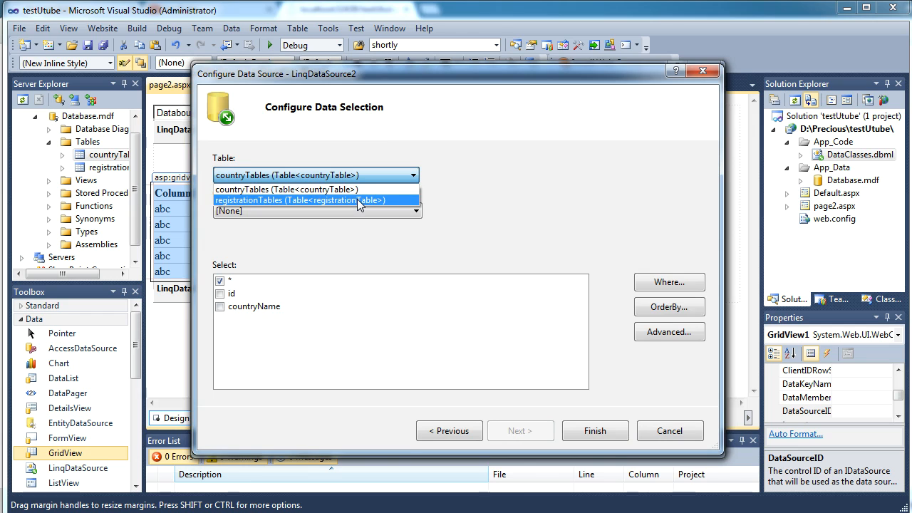
click(299, 200)
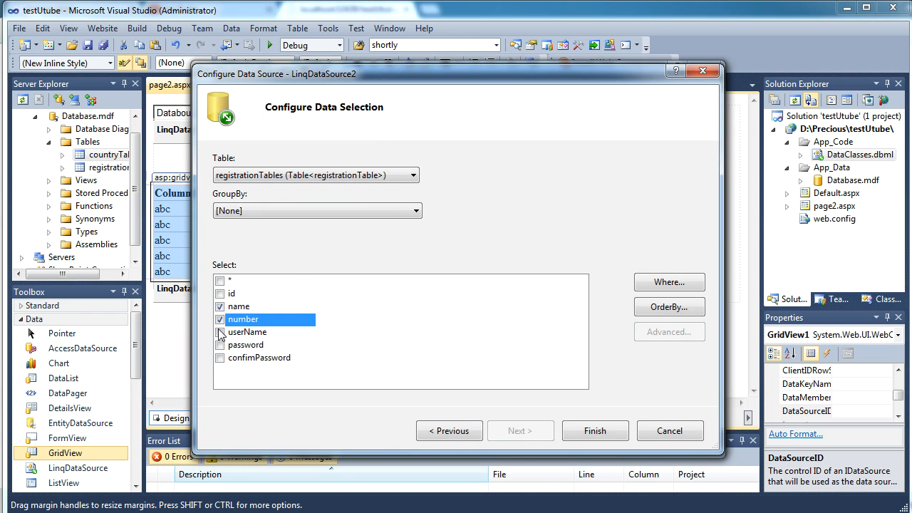
click(220, 345)
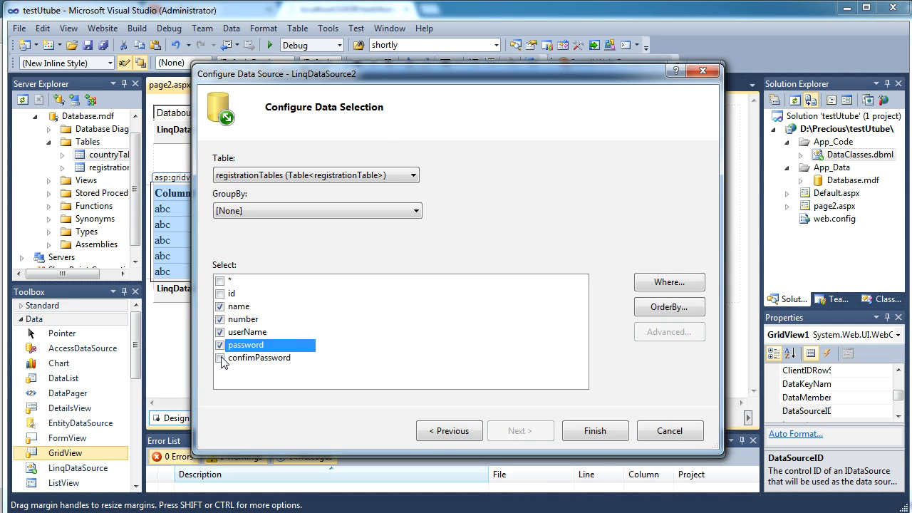
click(220, 357)
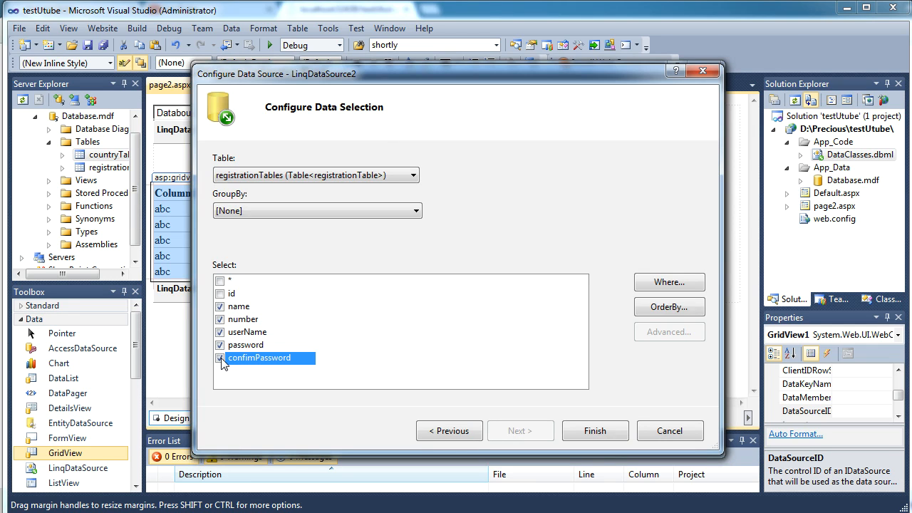
click(220, 345)
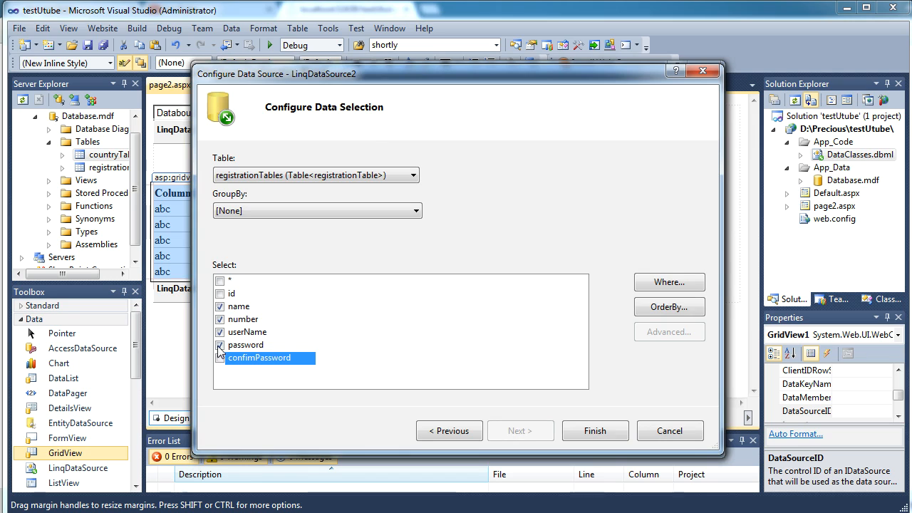
click(219, 358)
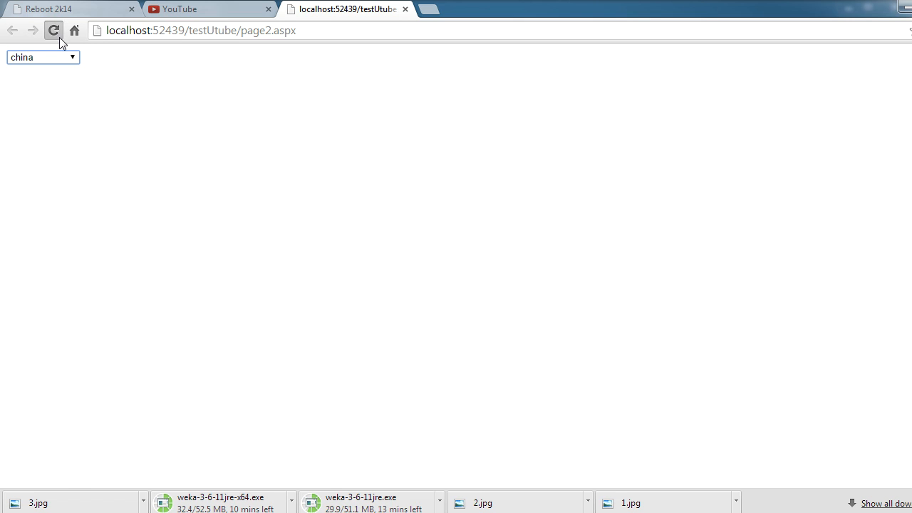
- Reload page2.aspx in Chrome to view the grid bound to LinqDataSource2
click(39, 57)
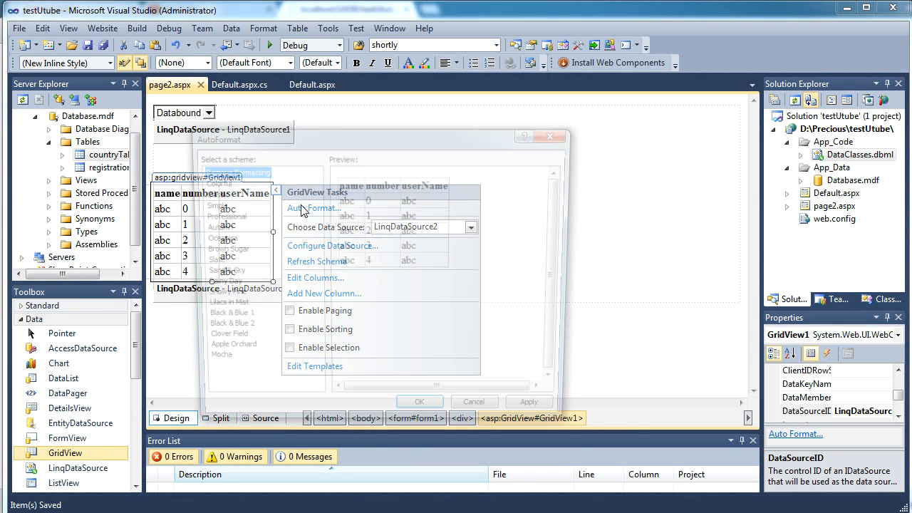
- Preview the Simple, Snowy Pine and Slate schemes, then apply Lilacs in Mist to GridView1
click(310, 208)
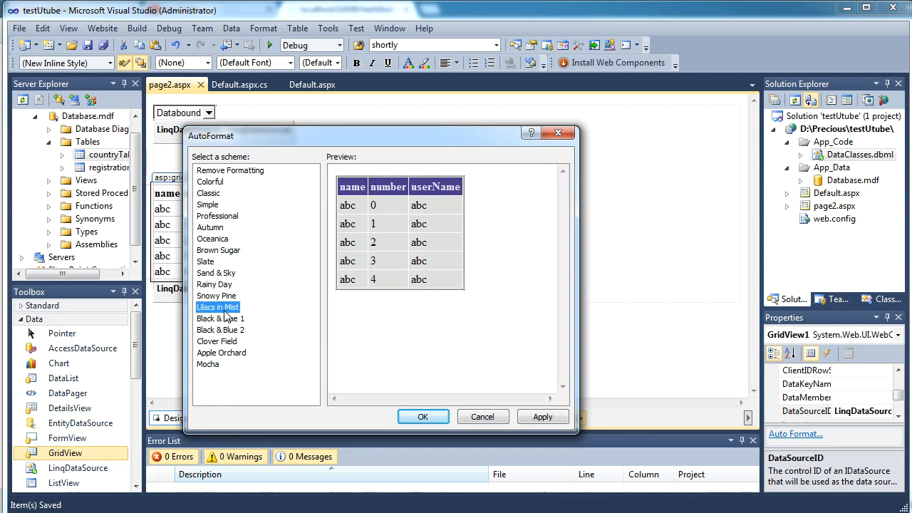
click(207, 205)
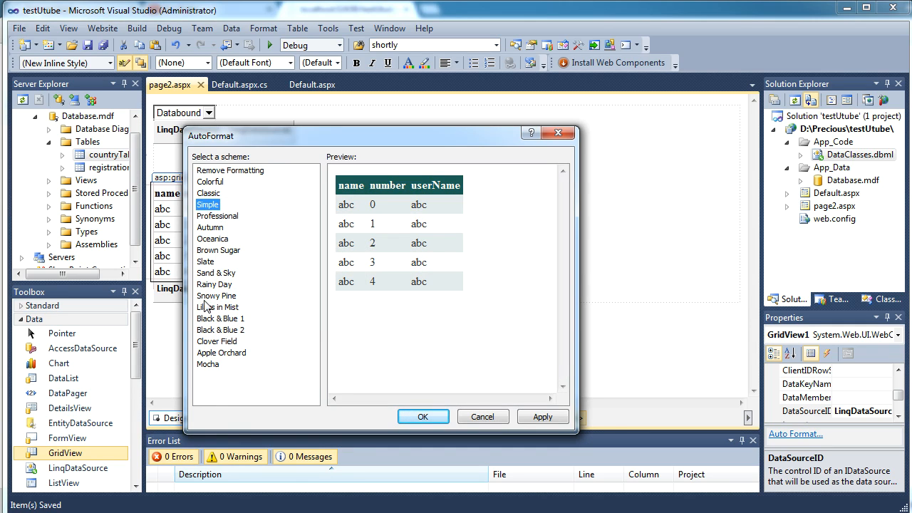
click(216, 296)
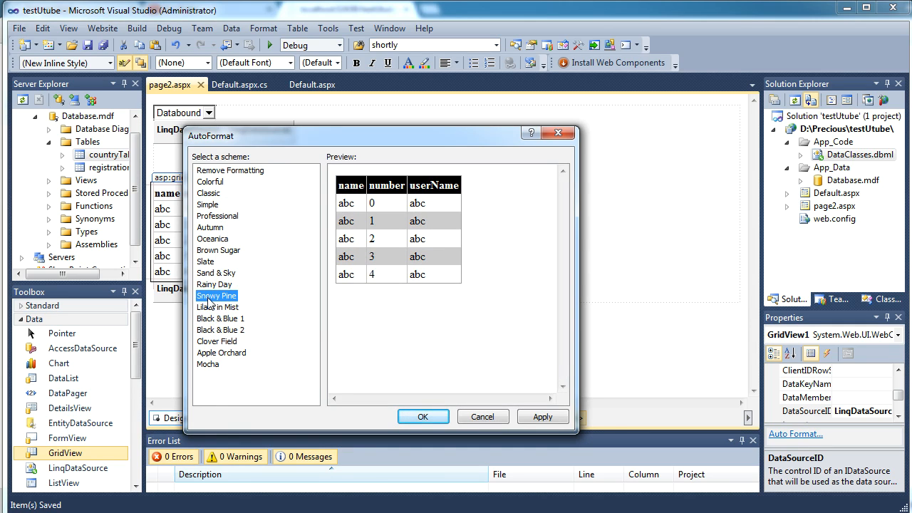
click(206, 262)
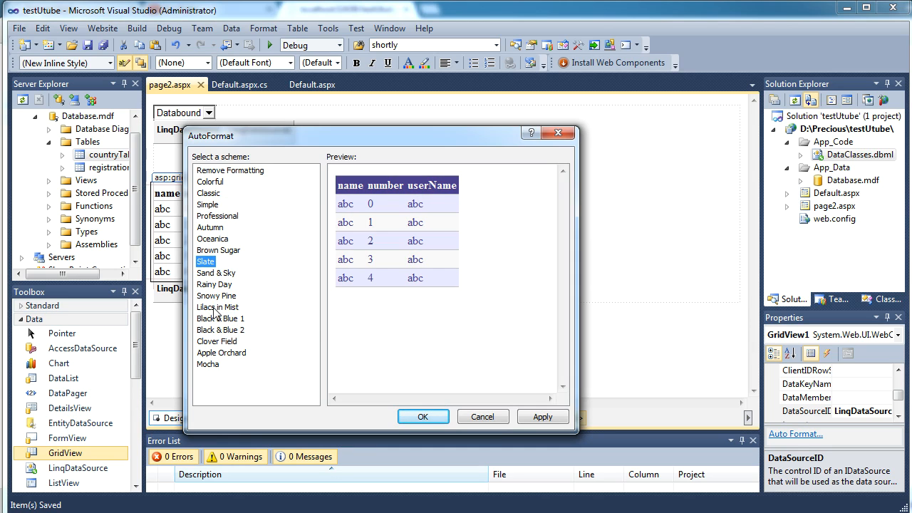
click(541, 416)
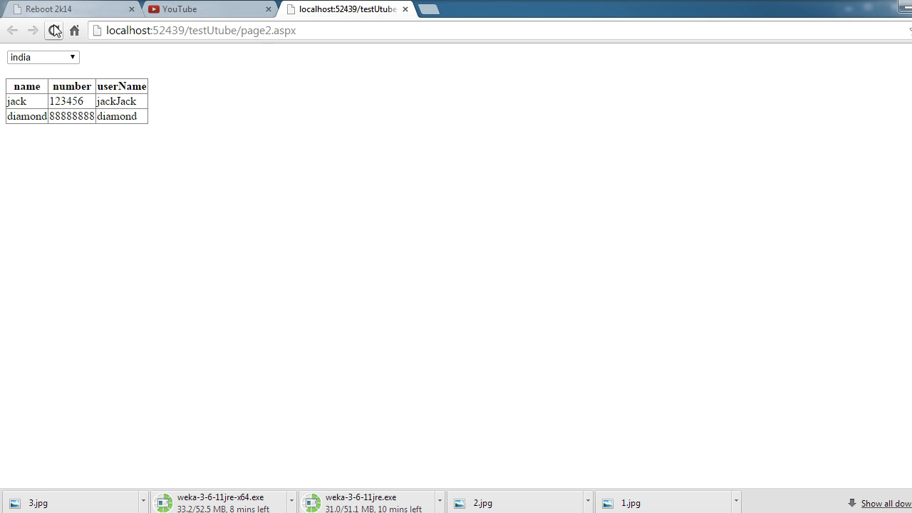
- Refresh page2.aspx in Chrome to see the purple-header, grey-row grid
click(54, 30)
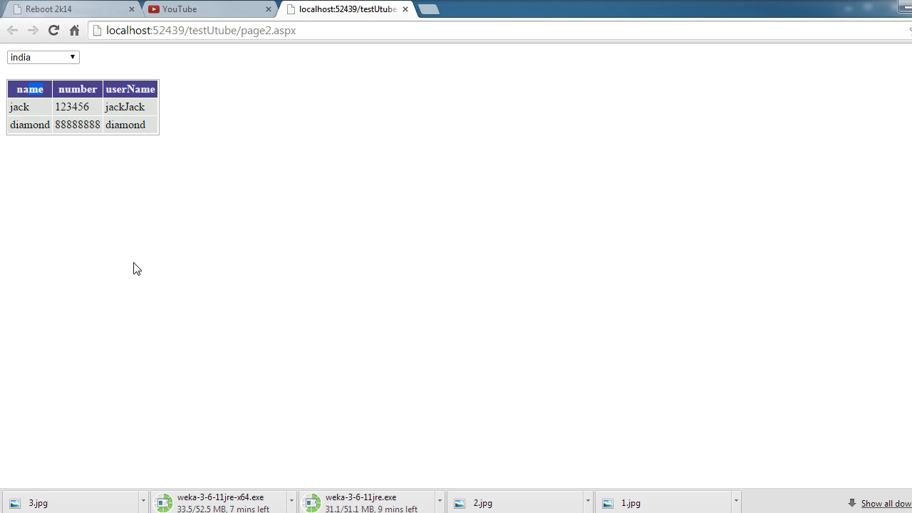
mouse_move(221, 330)
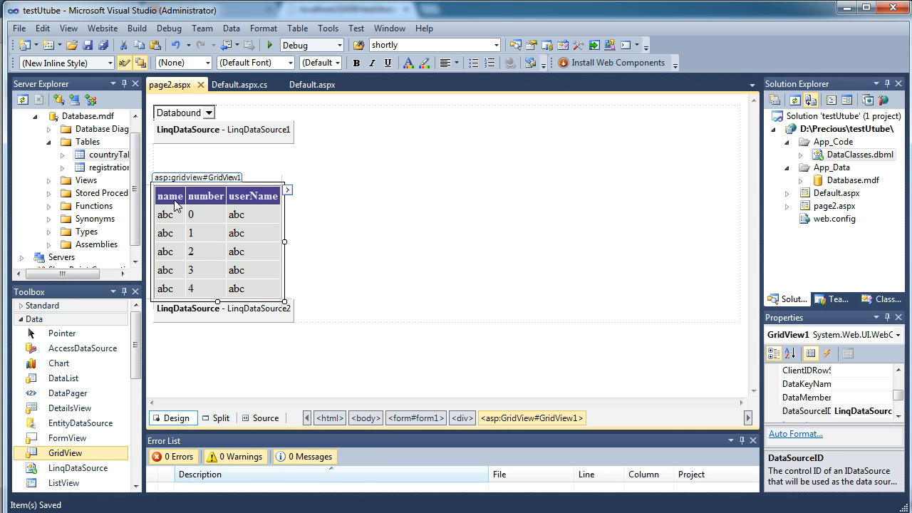
- Set the name, number and userName headers to Full Name, Contact Number and User Name
click(287, 190)
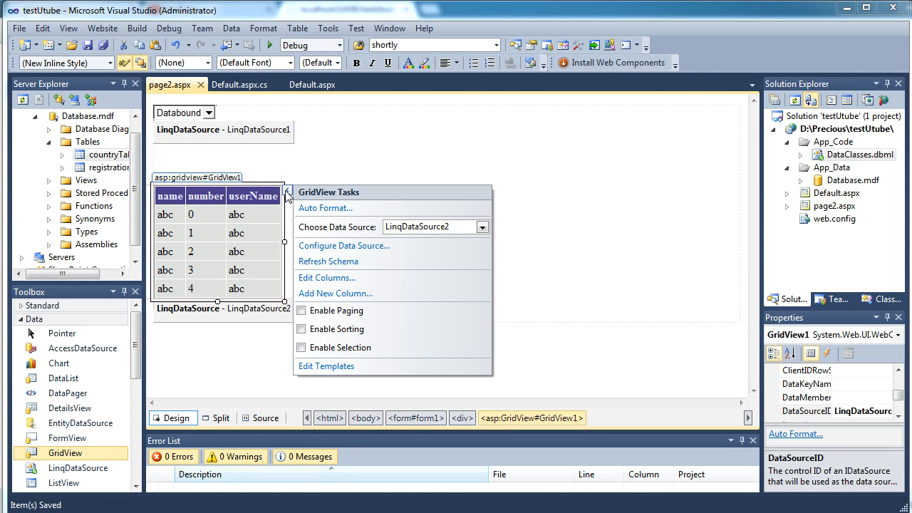
mouse_move(327, 278)
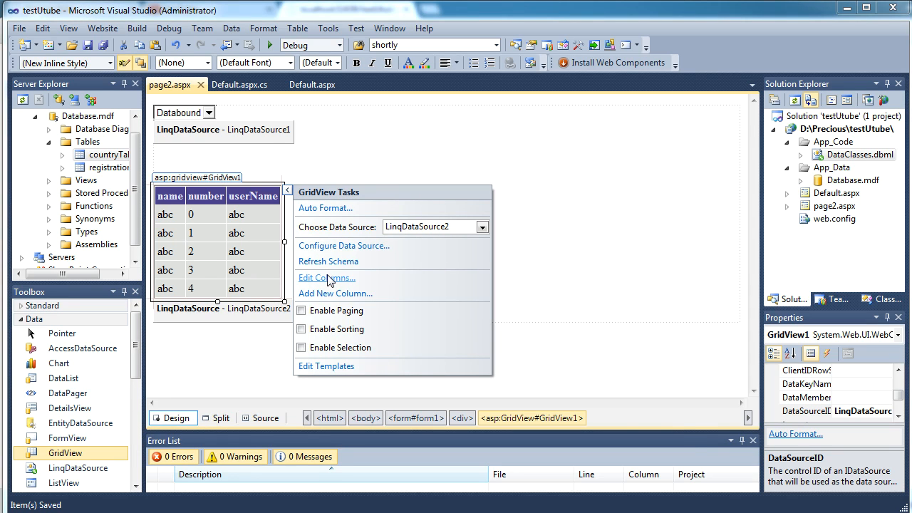
click(327, 278)
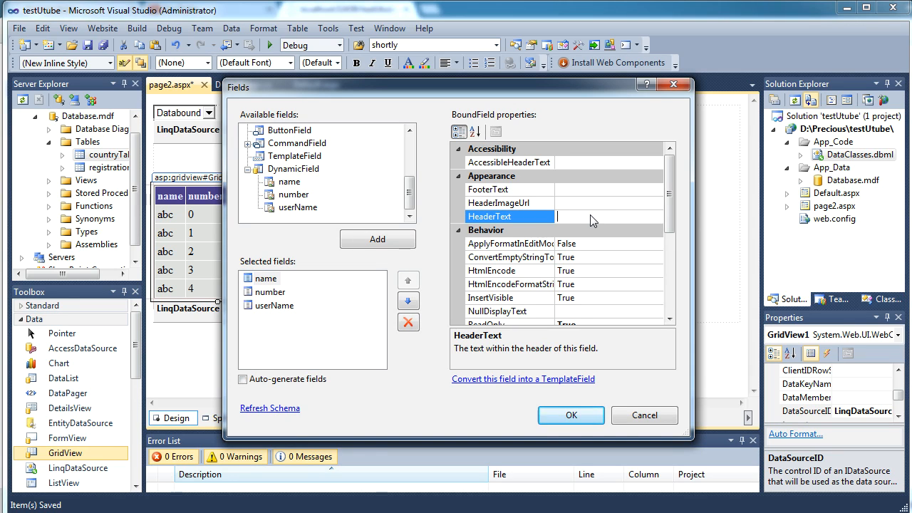
text(Full)
text(Contact Number)
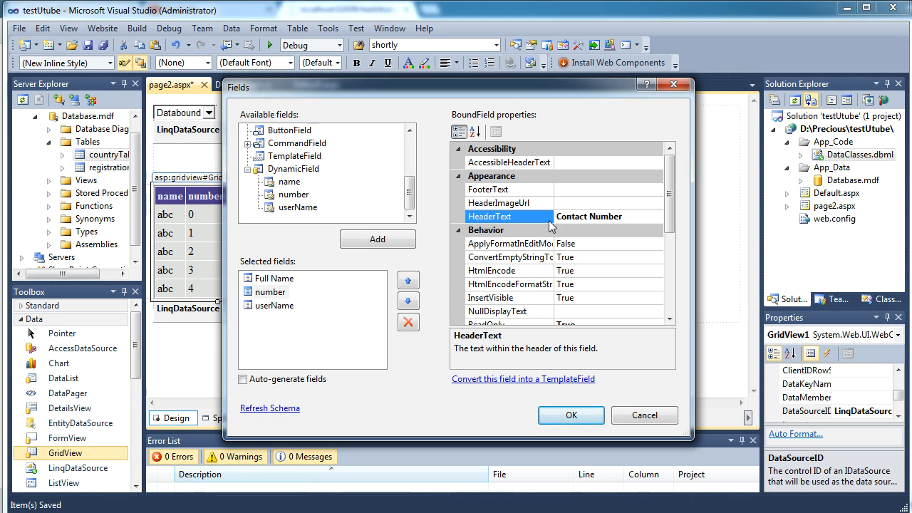
click(275, 305)
text(User Name)
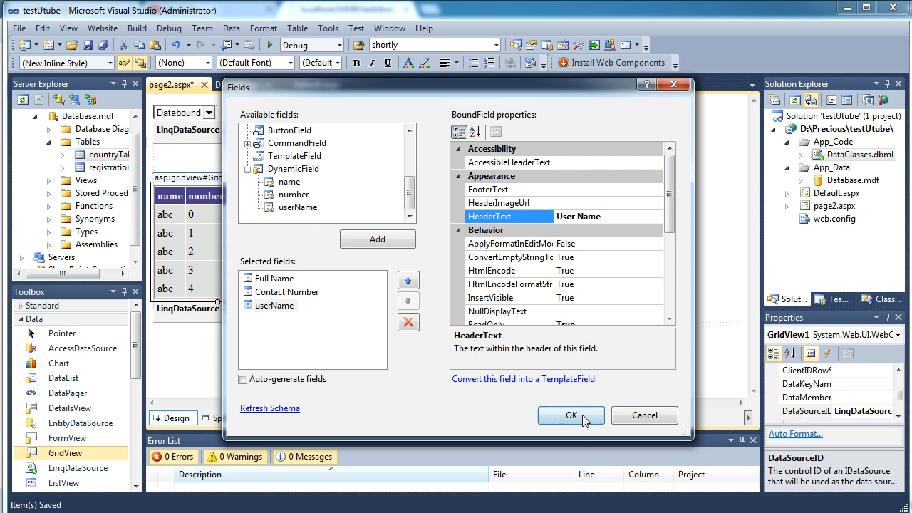
click(571, 415)
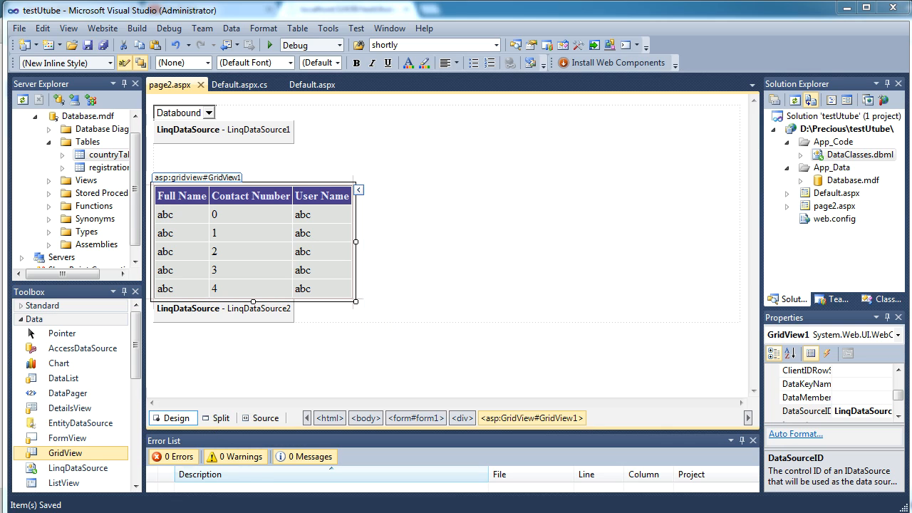
click(348, 9)
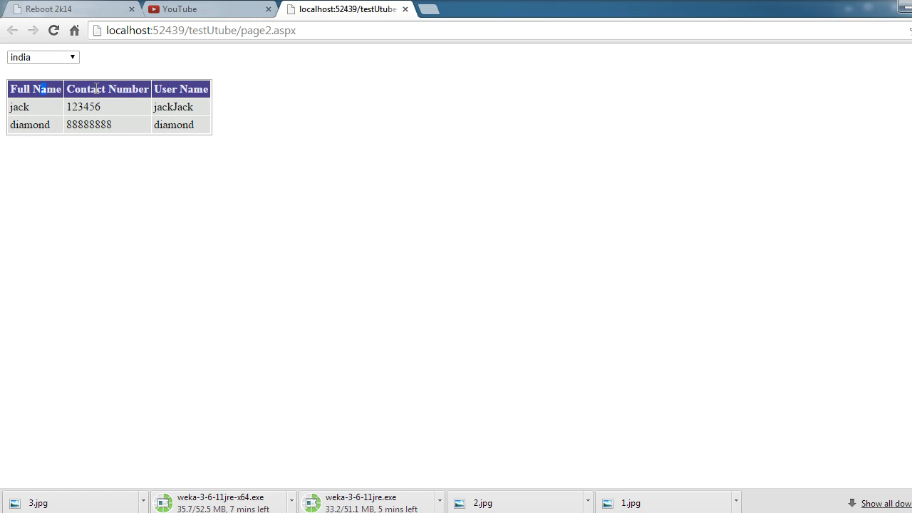
double_click(193, 89)
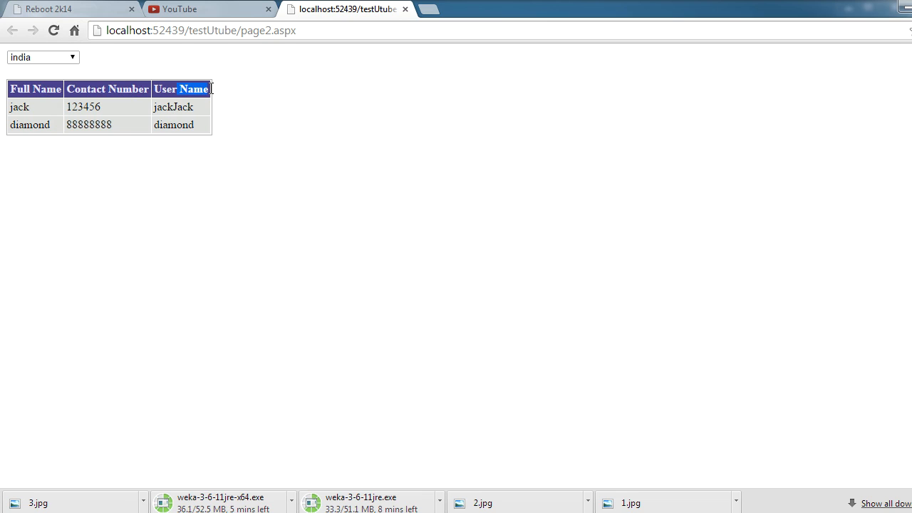
mouse_move(133, 171)
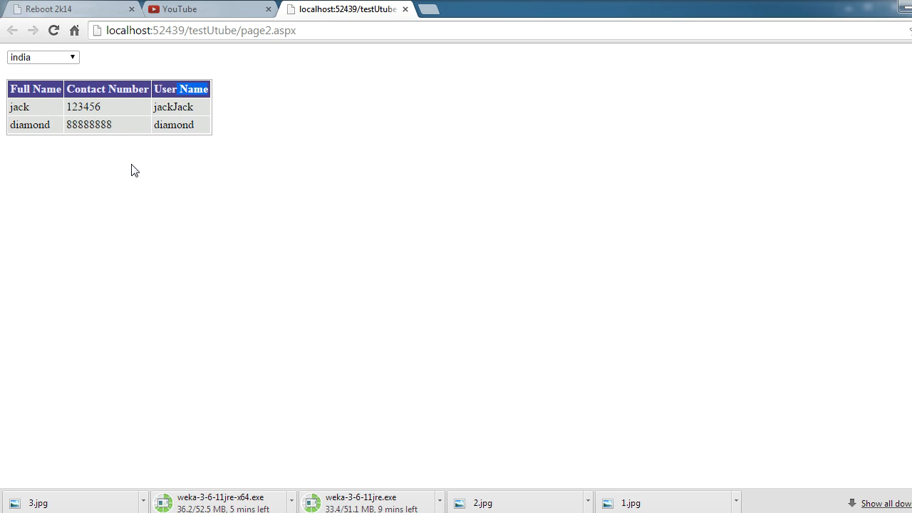
mouse_move(182, 215)
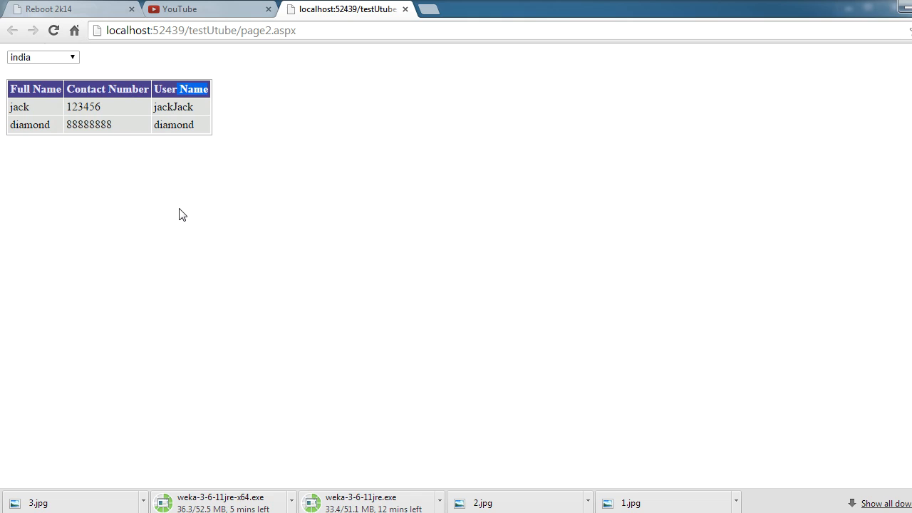